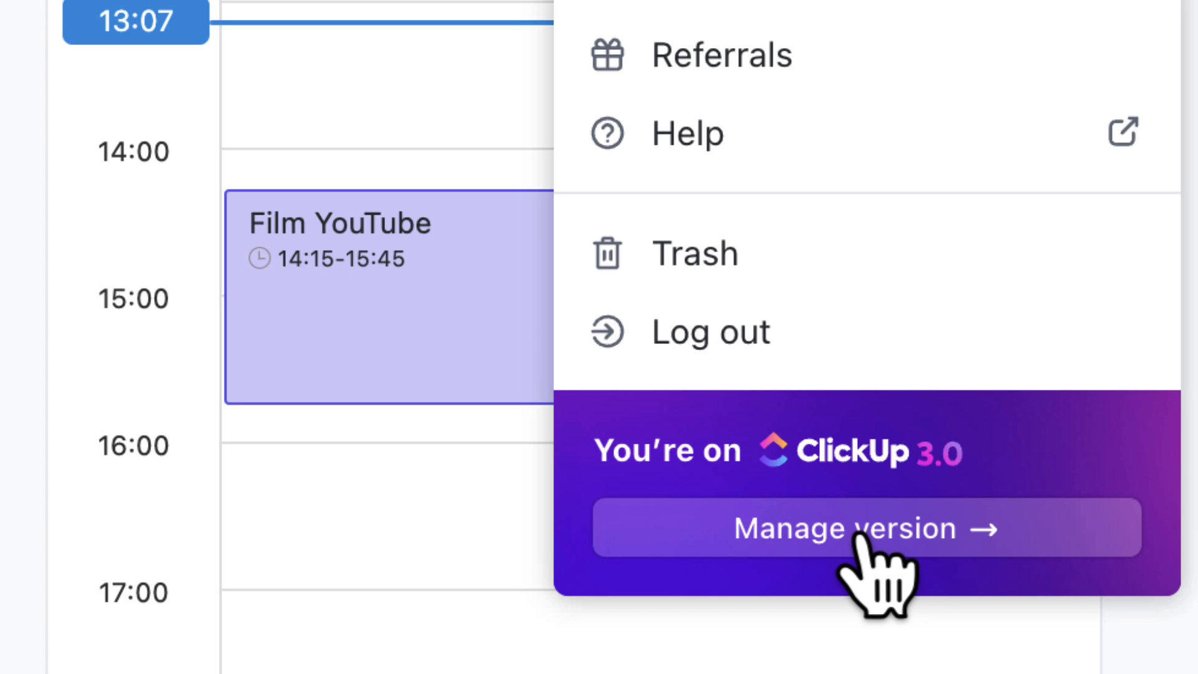
mouse_move(230, 152)
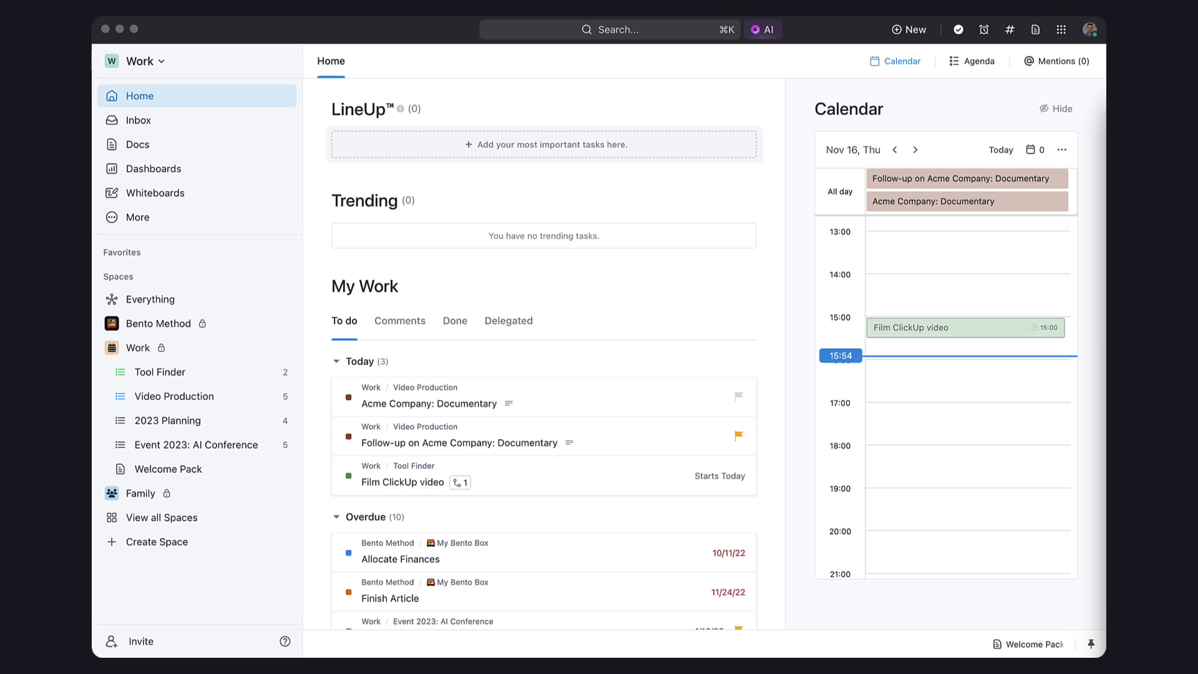
mouse_move(798, 161)
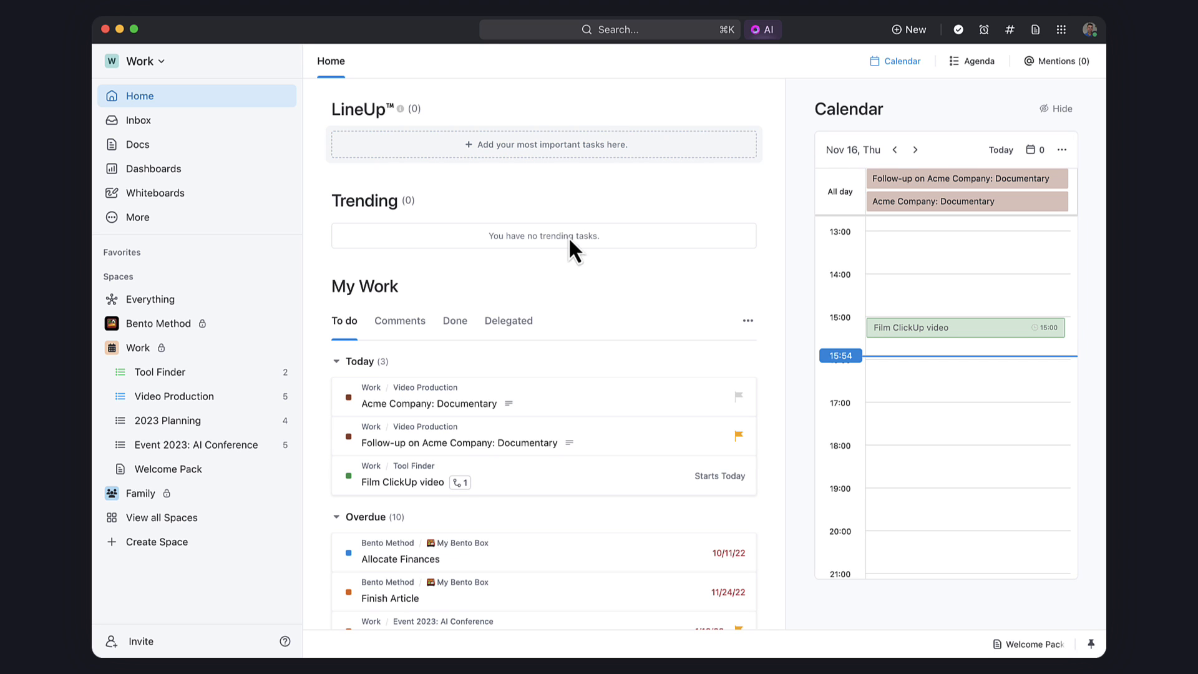
mouse_move(545, 414)
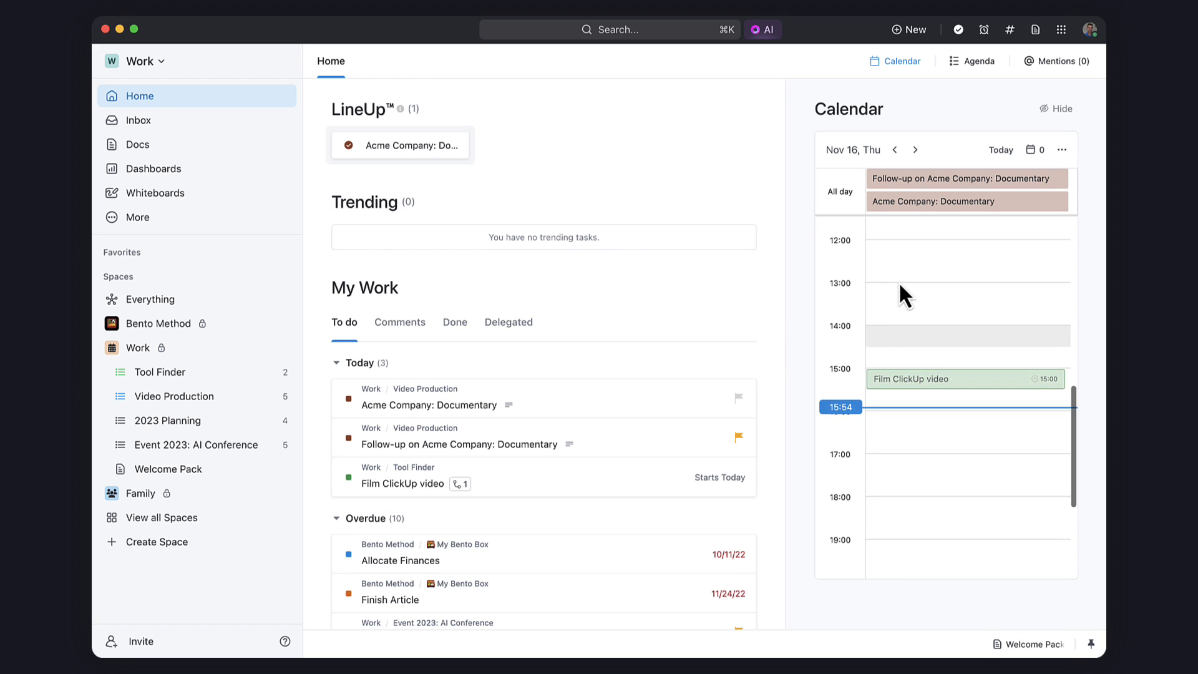
Step: Show today's Agenda in the Home panel instead of the calendar
scroll(down, 3)
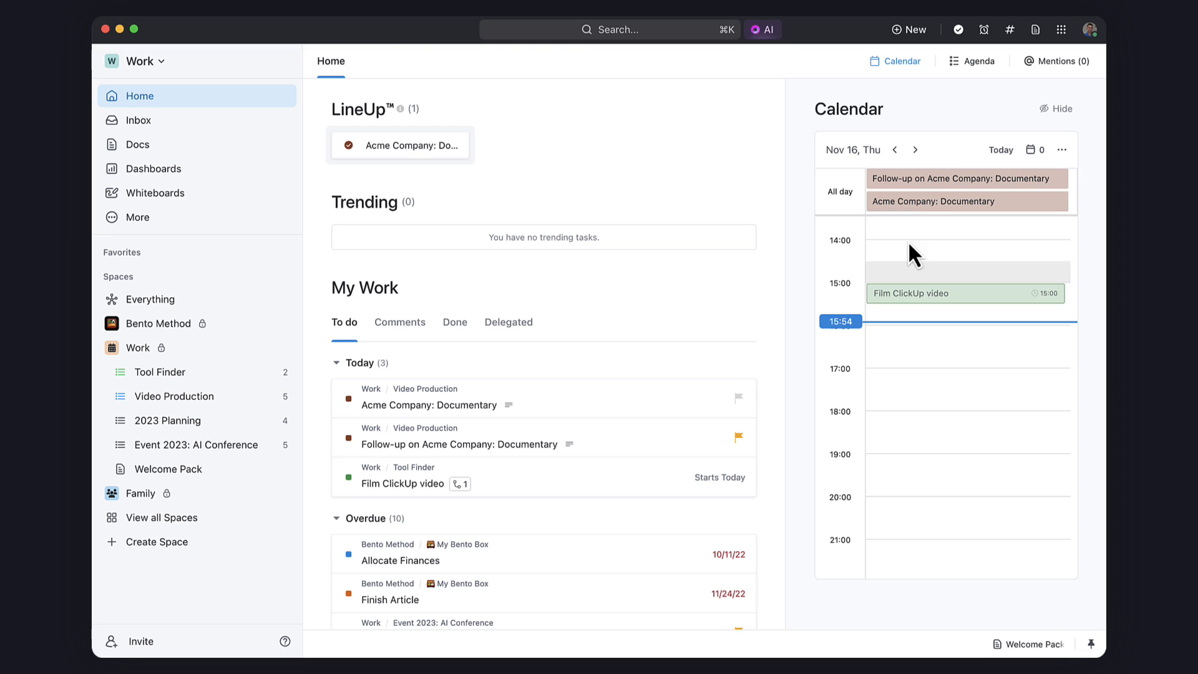
click(977, 60)
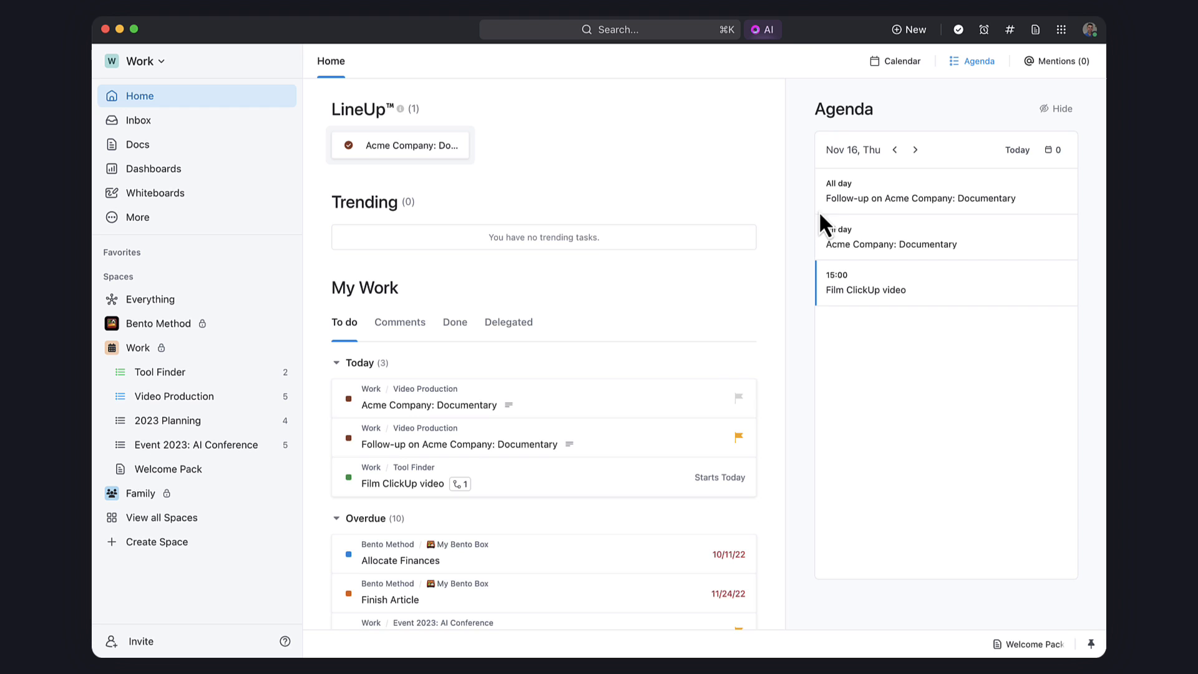
scroll(down, 3)
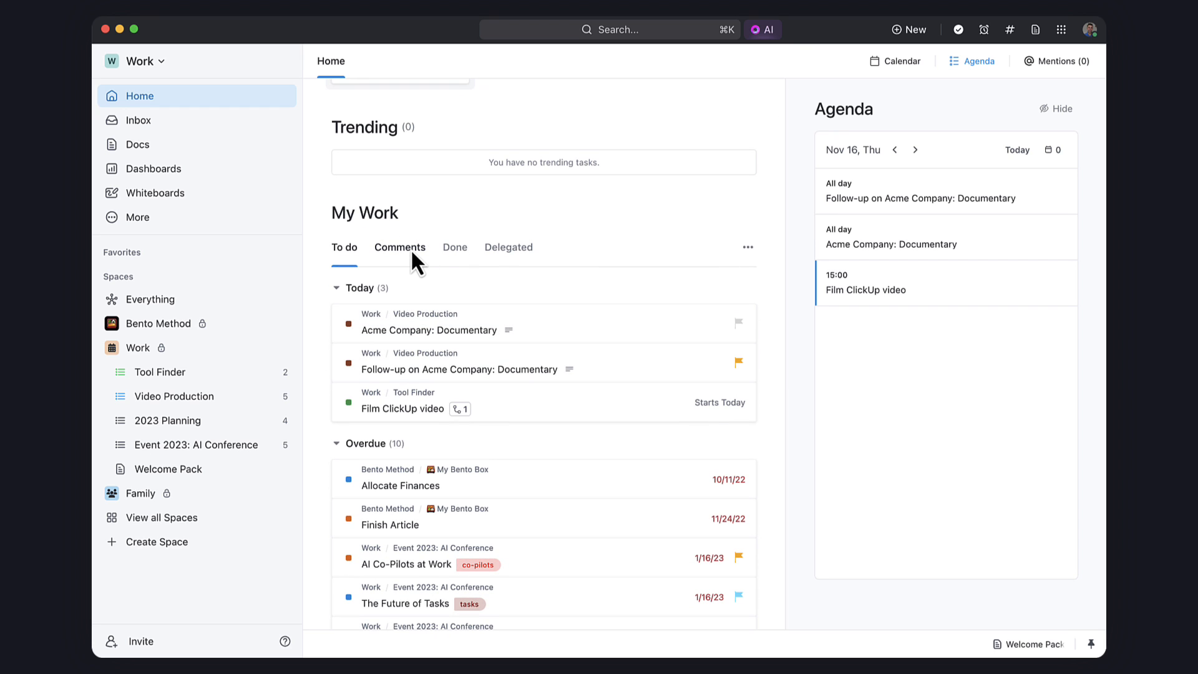
Step: Check the Comments assigned to me, then return to the To do task list
click(399, 247)
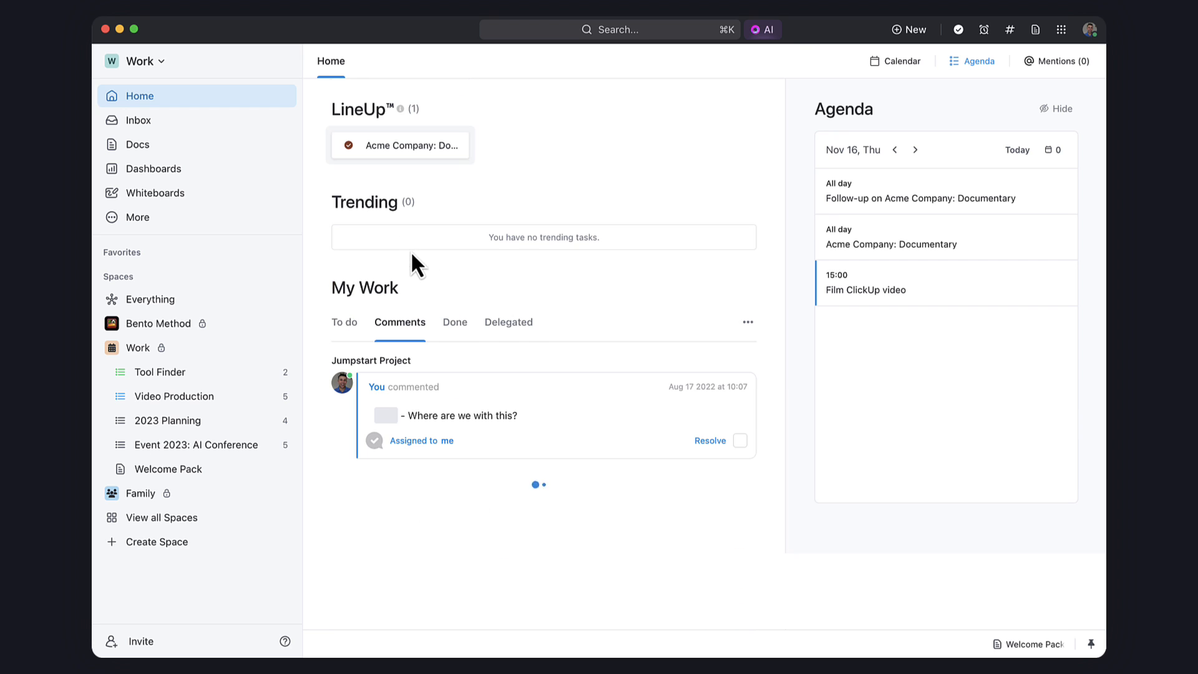
click(344, 322)
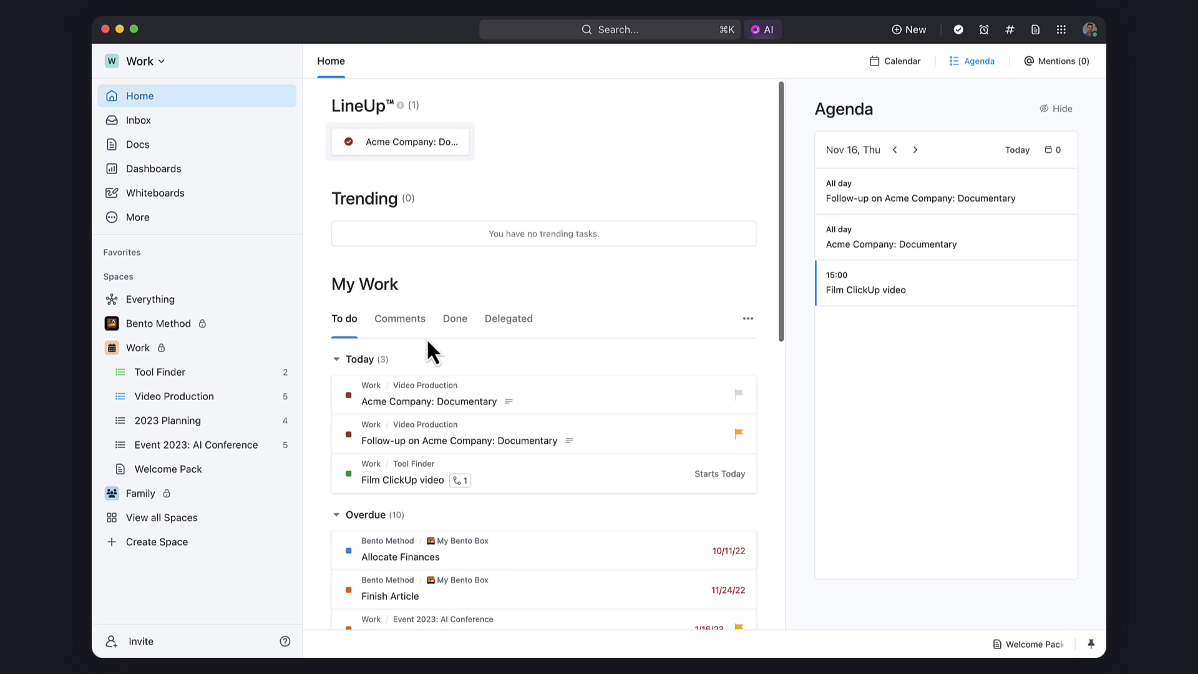
scroll(down, 3)
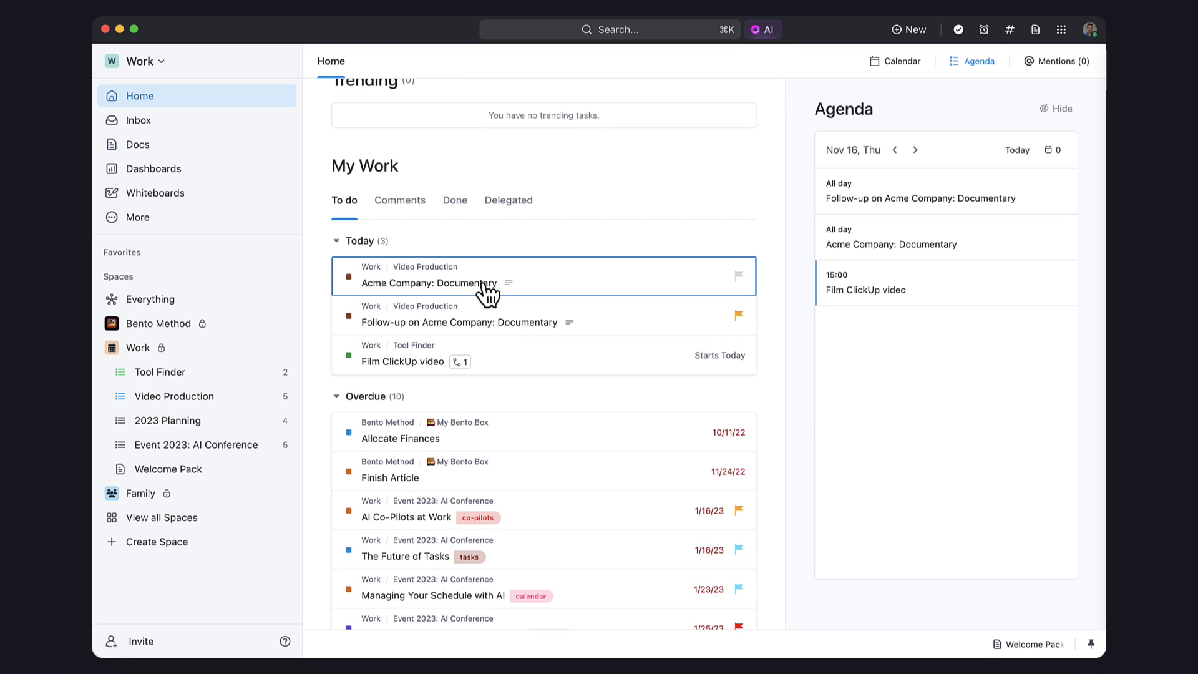
Step: View the Acme Company: Documentary task in full-screen layout with its linked docs shown
click(429, 283)
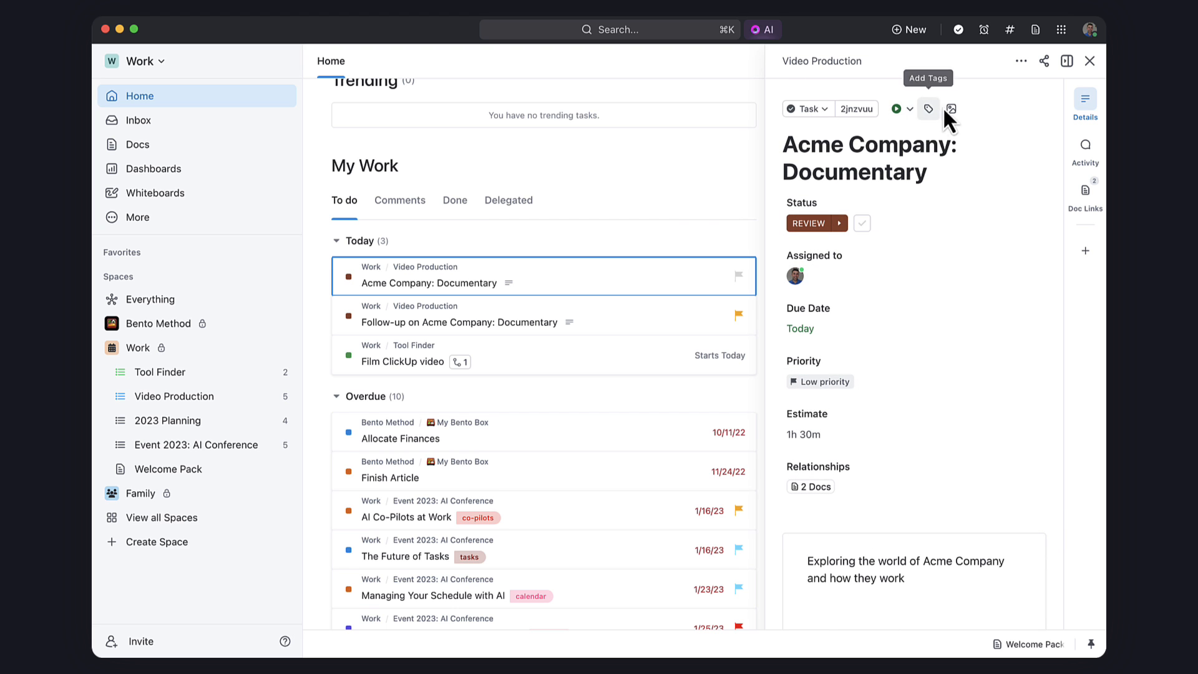
mouse_move(1067, 61)
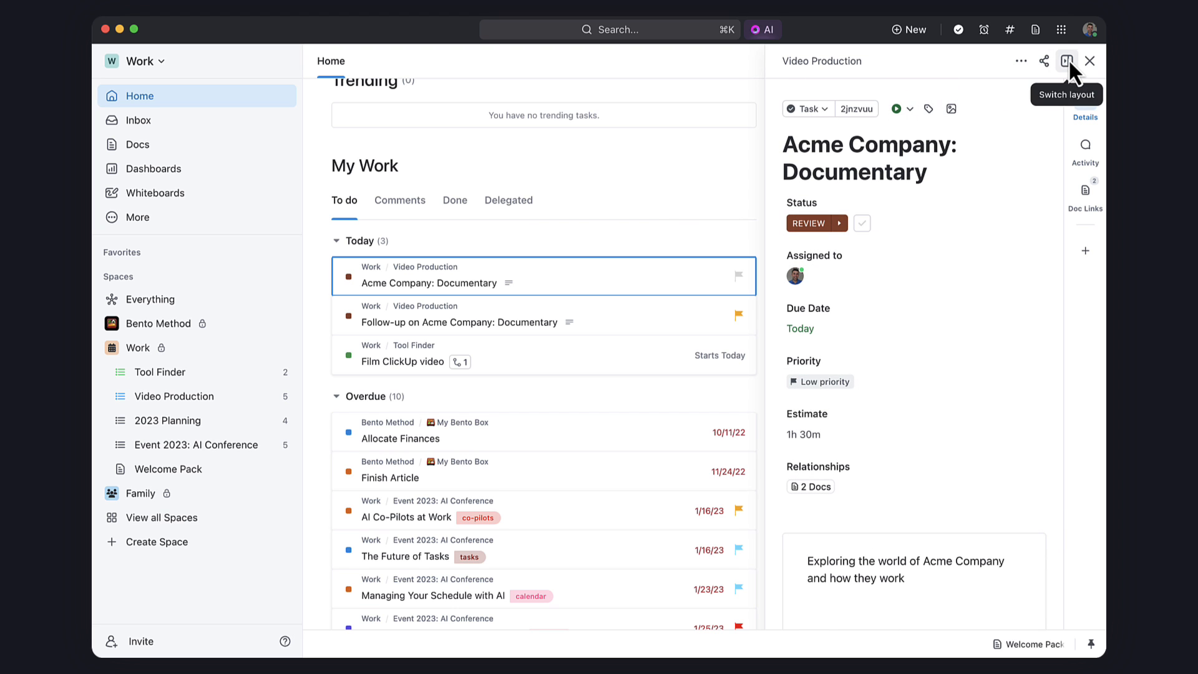
click(1067, 62)
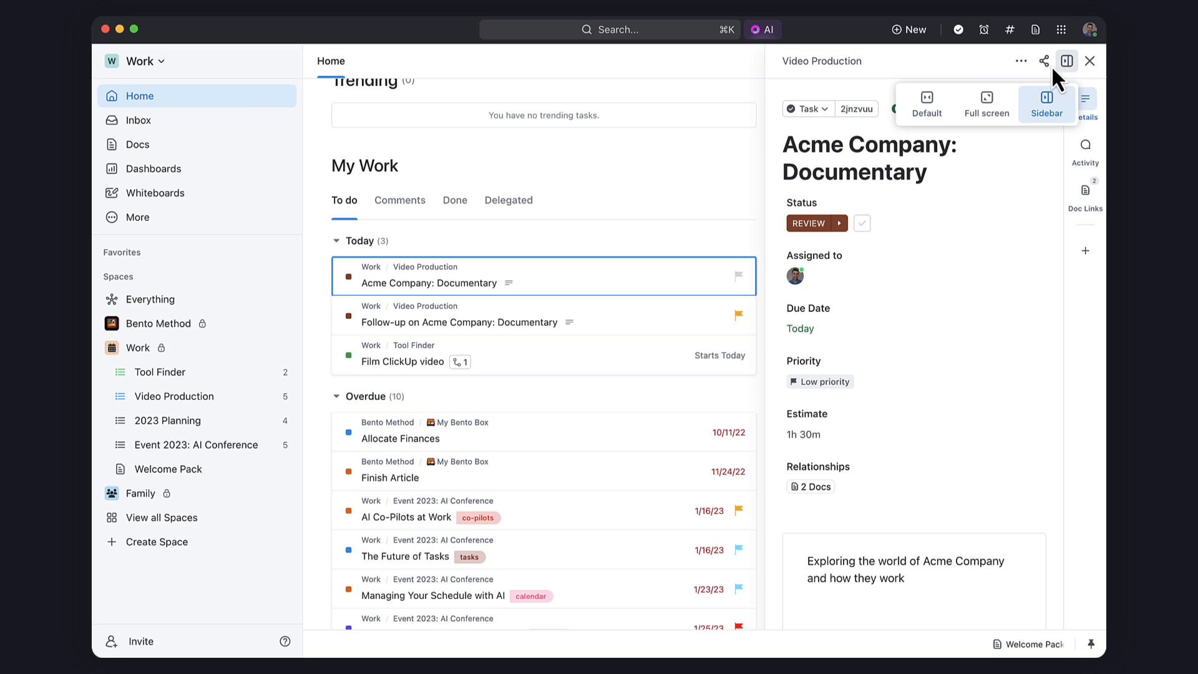
click(986, 104)
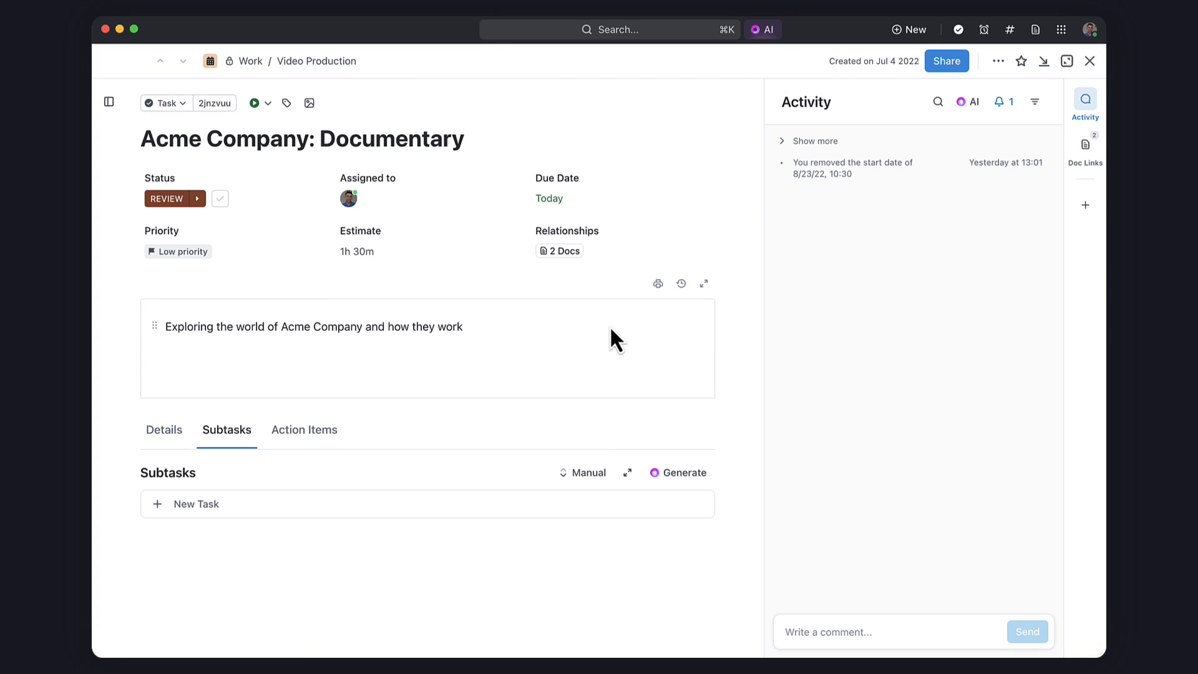
mouse_move(1085, 150)
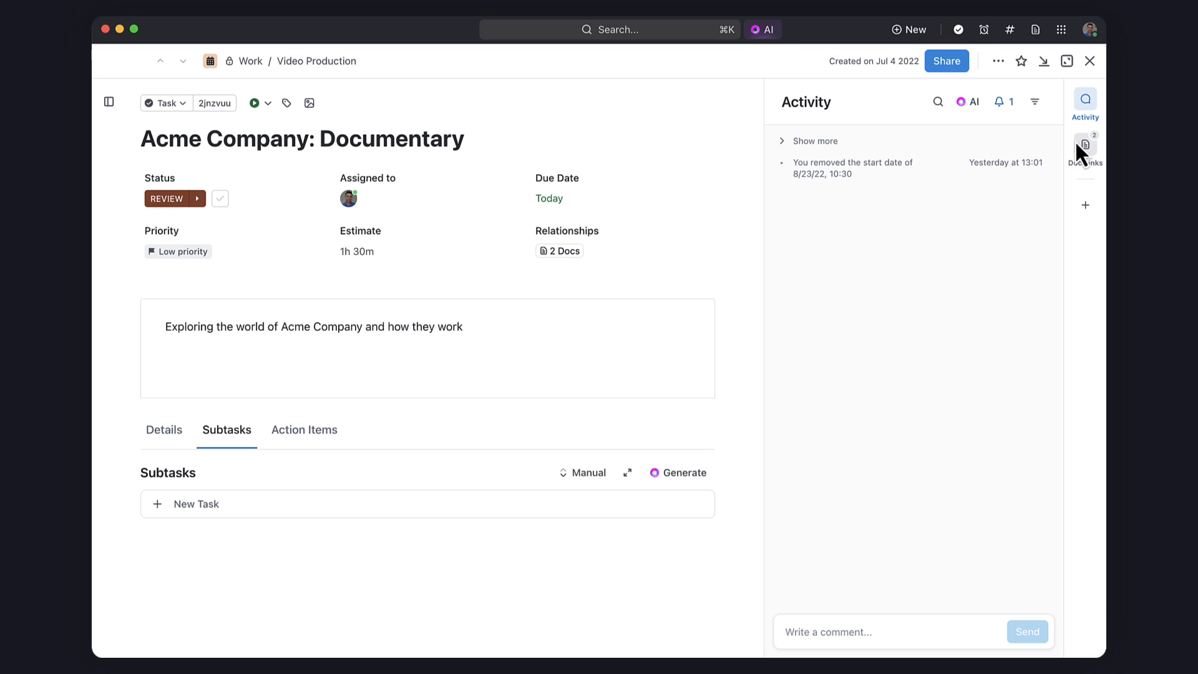
click(1085, 146)
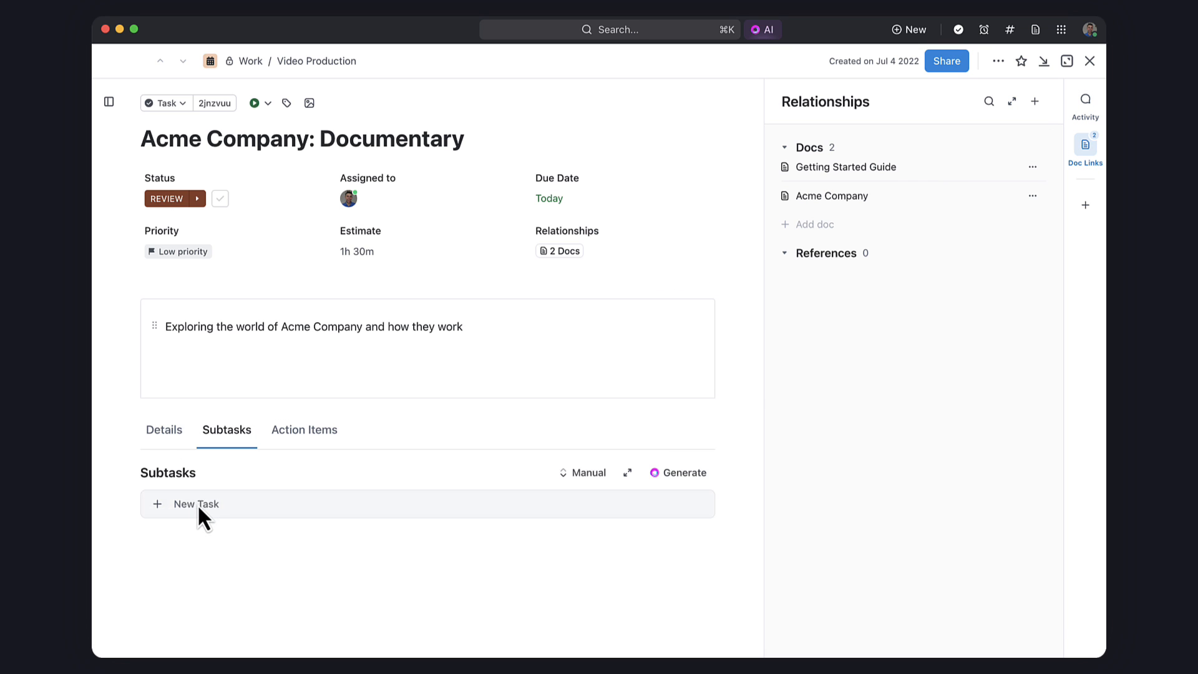
Step: Add a 'Write Script' subtask to the task and return to Home
click(196, 503)
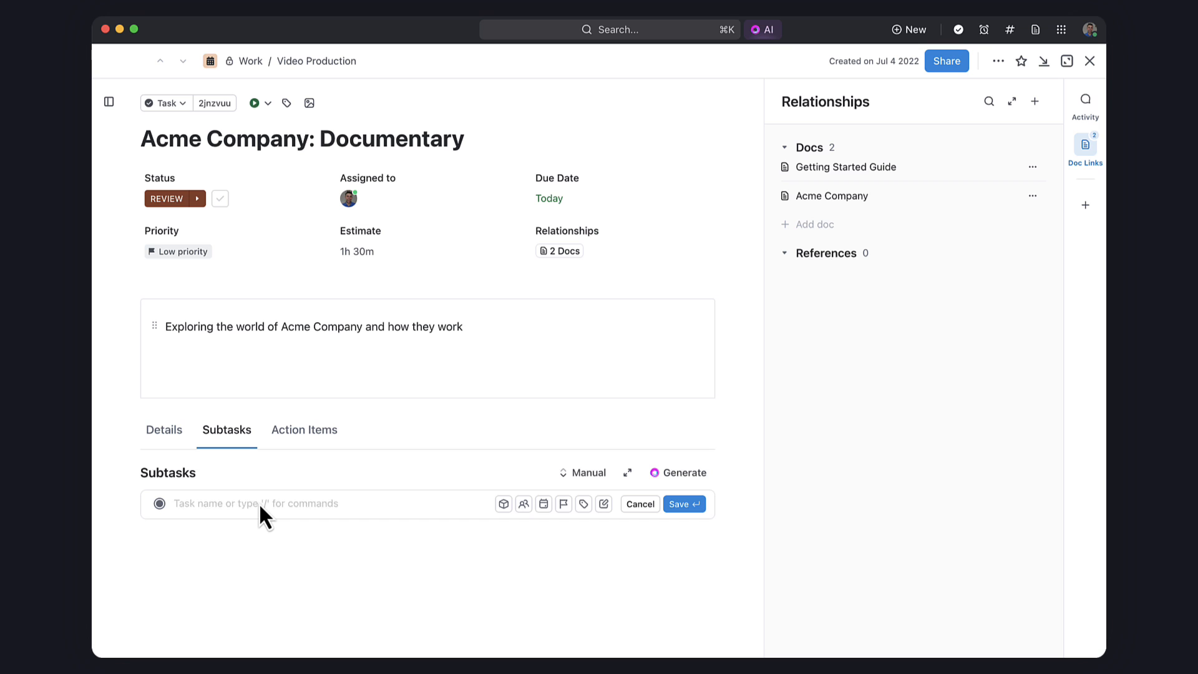
text(Write Script)
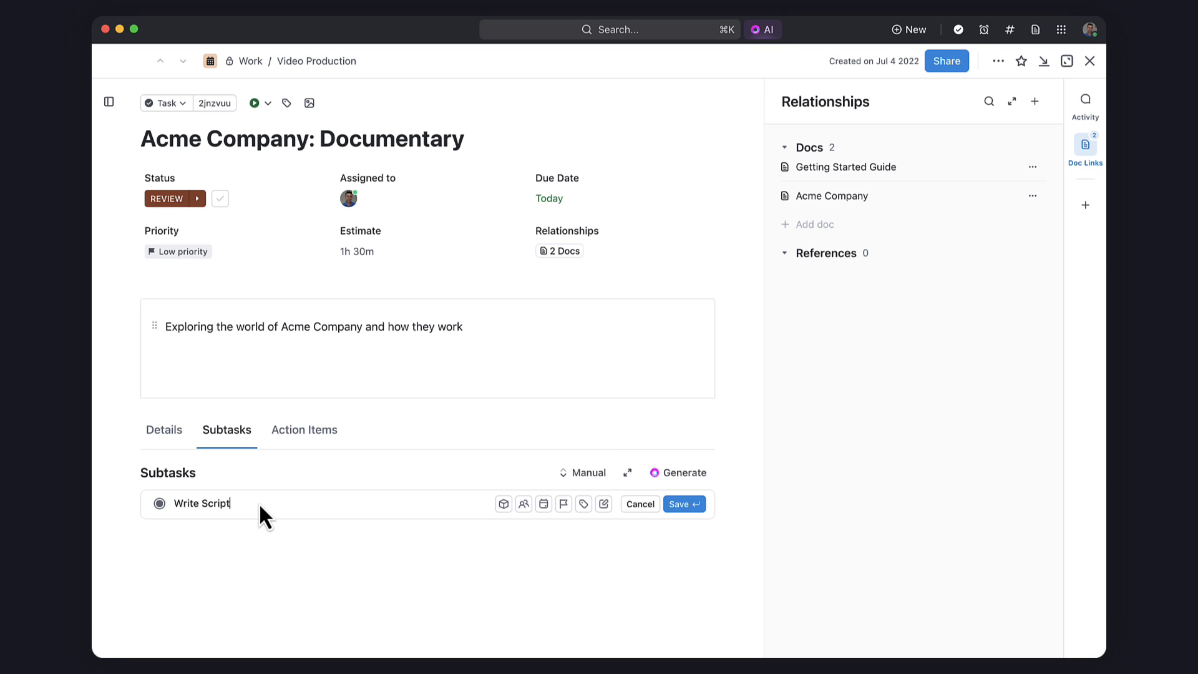
click(679, 503)
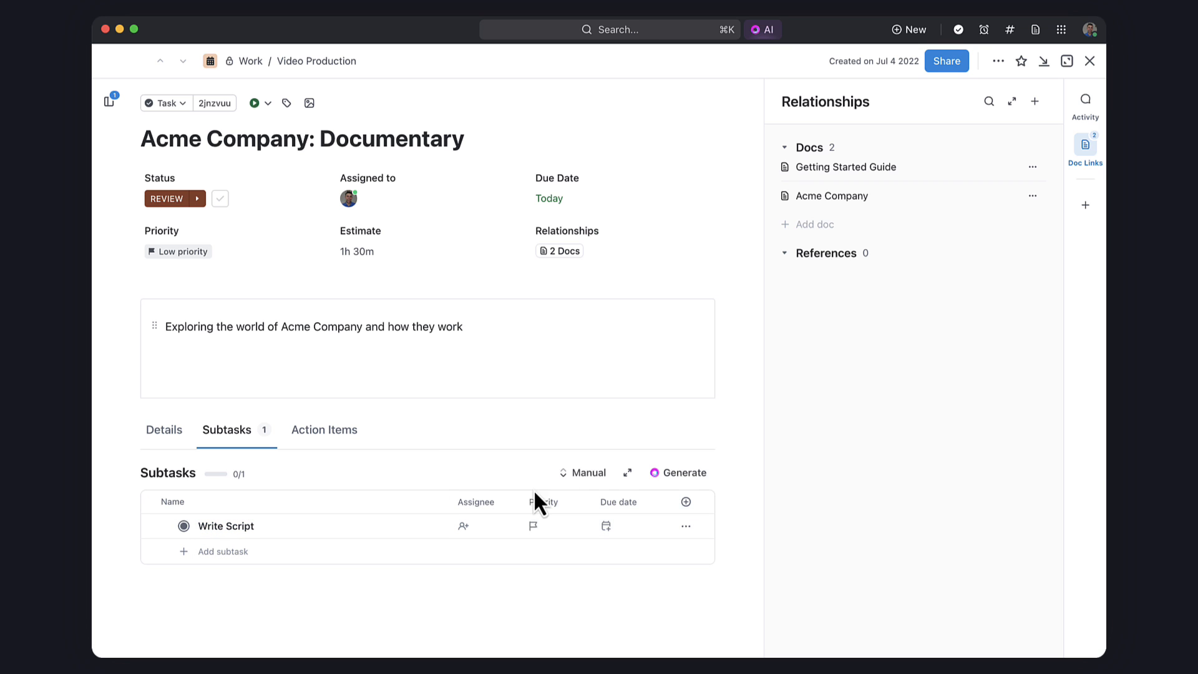
mouse_move(931, 212)
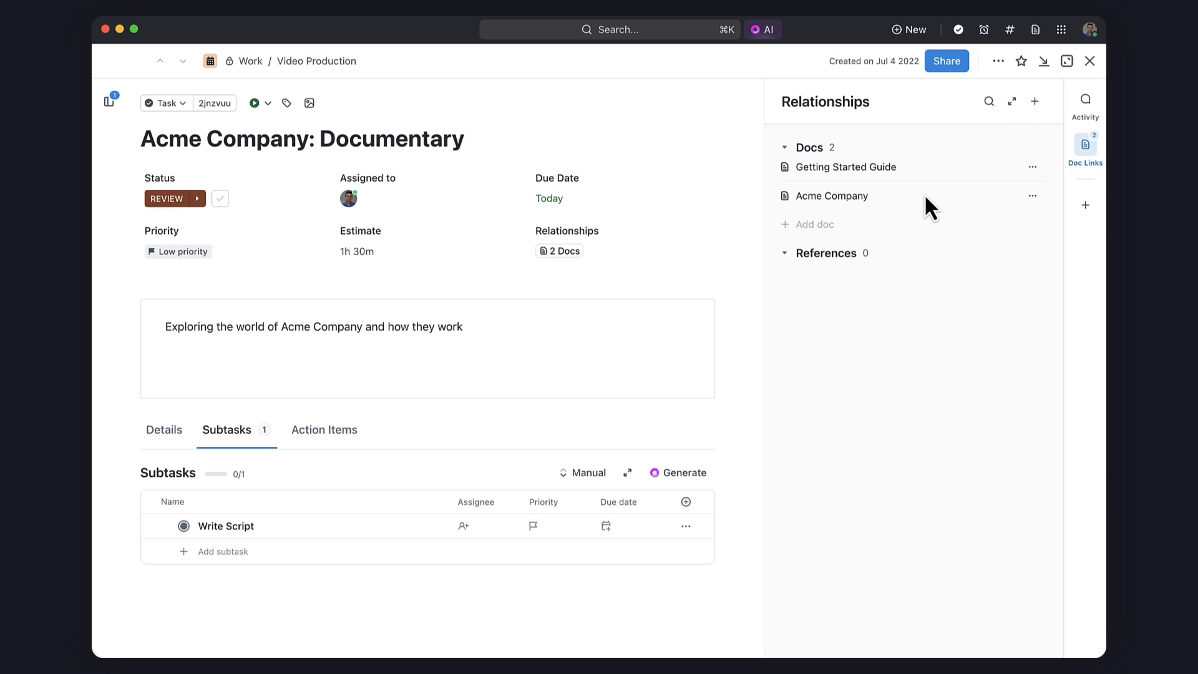
click(1091, 61)
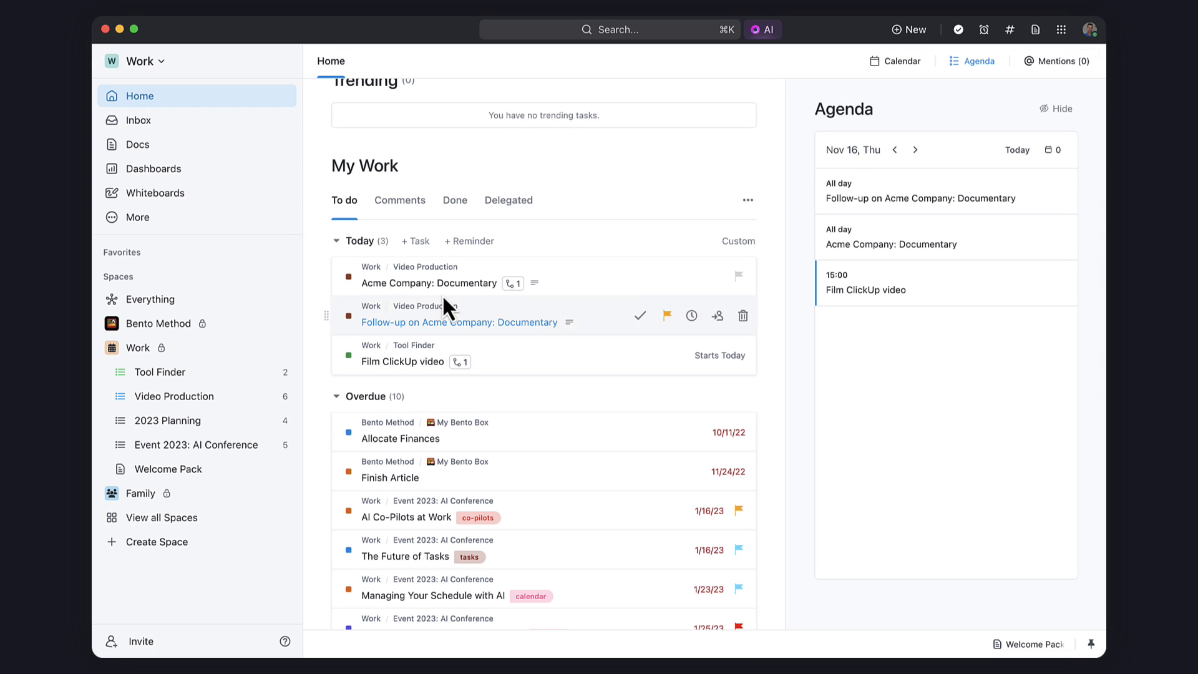
Step: Snooze the Exploring Home: Short notification in Inbox's Other tab until tomorrow and confirm it under Snoozed
click(138, 120)
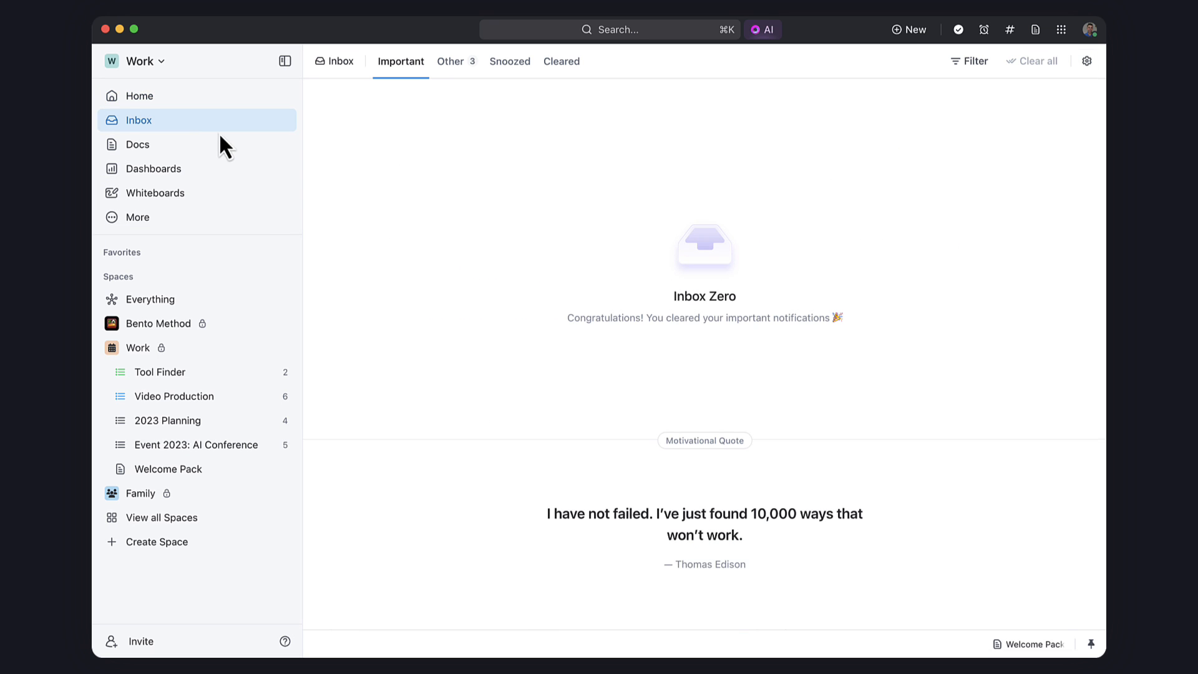
mouse_move(401, 62)
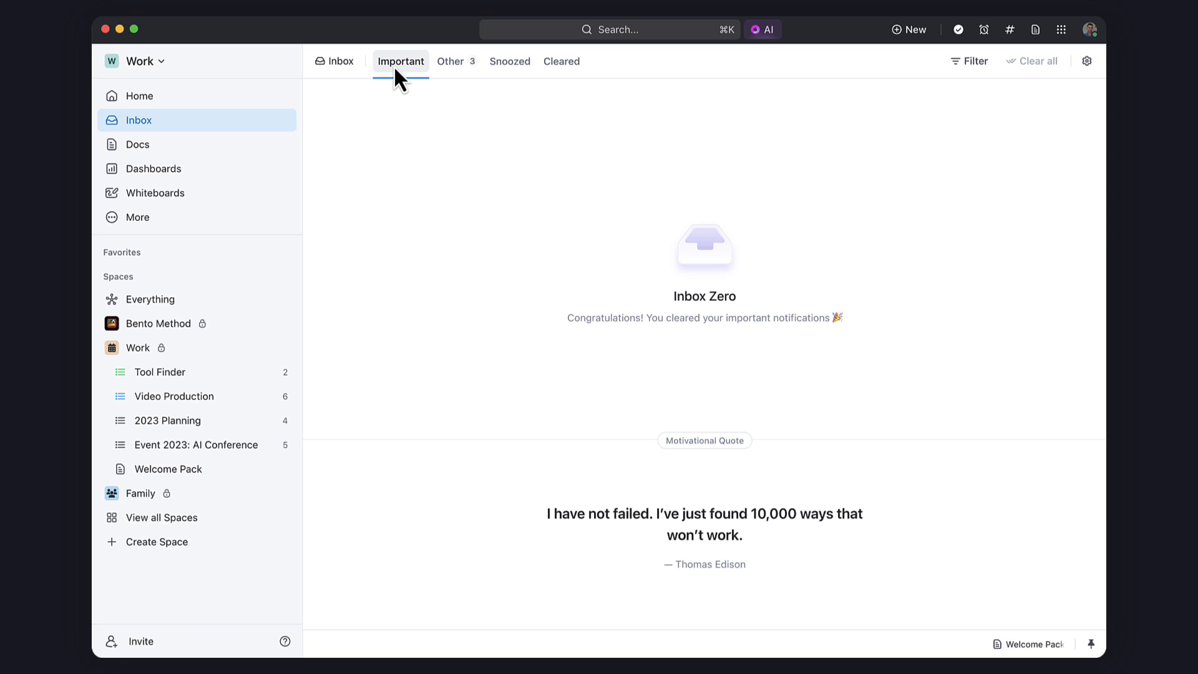
mouse_move(435, 69)
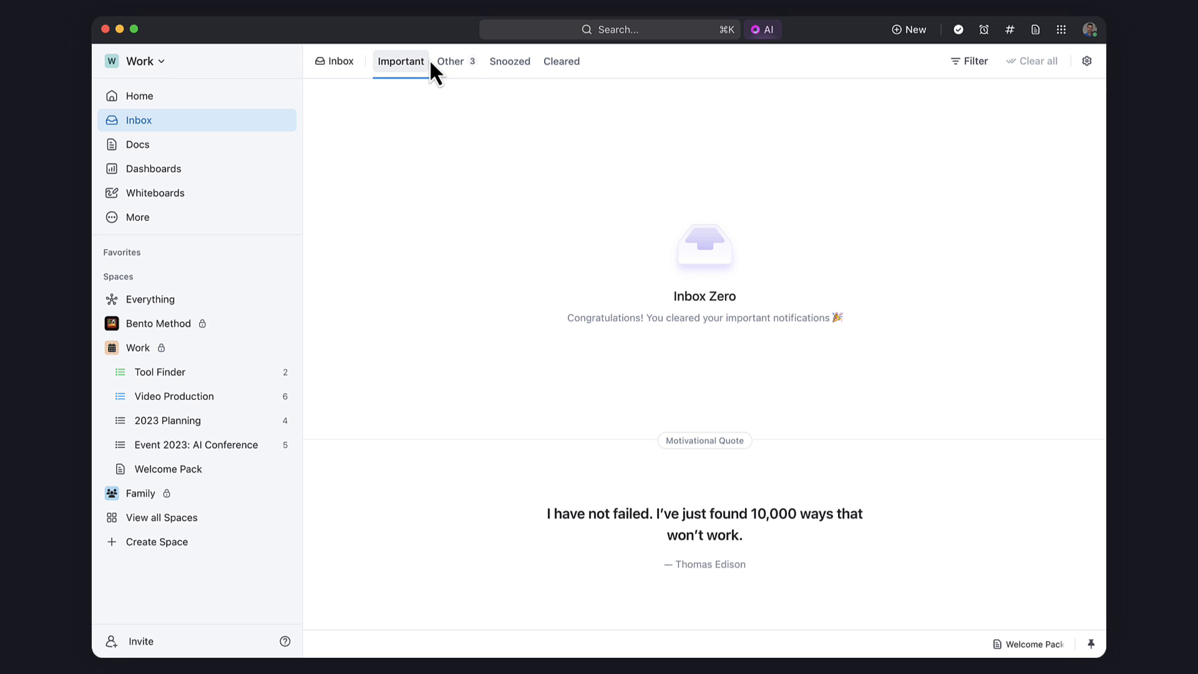
click(451, 62)
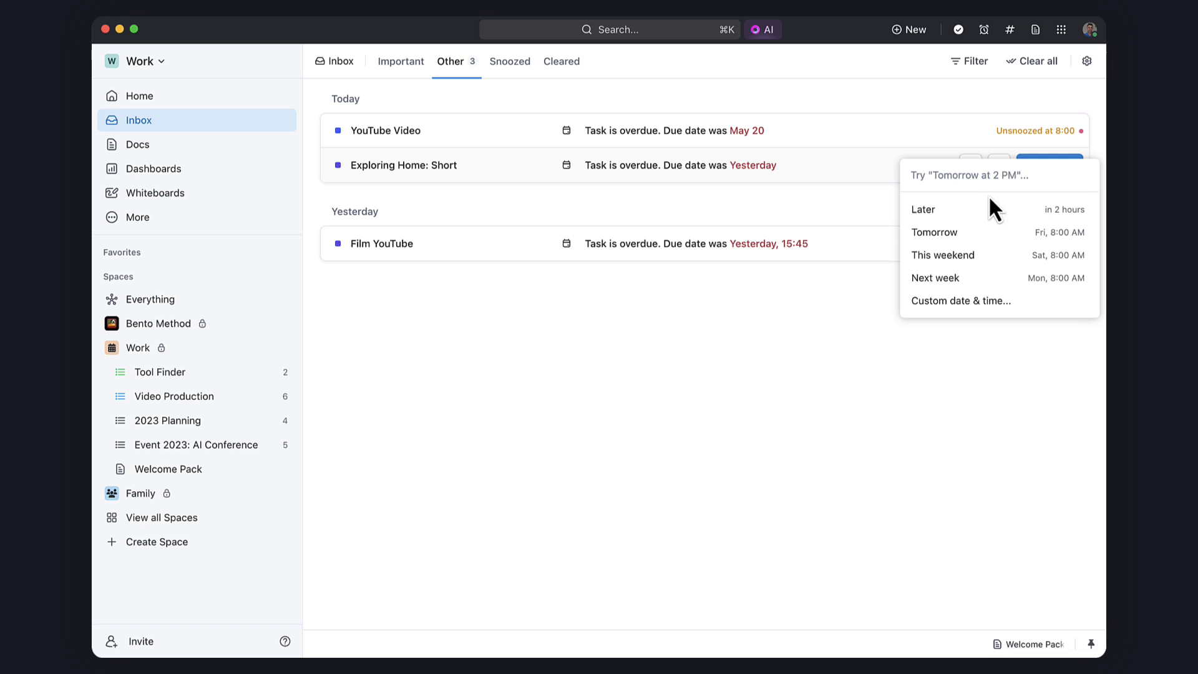
click(922, 209)
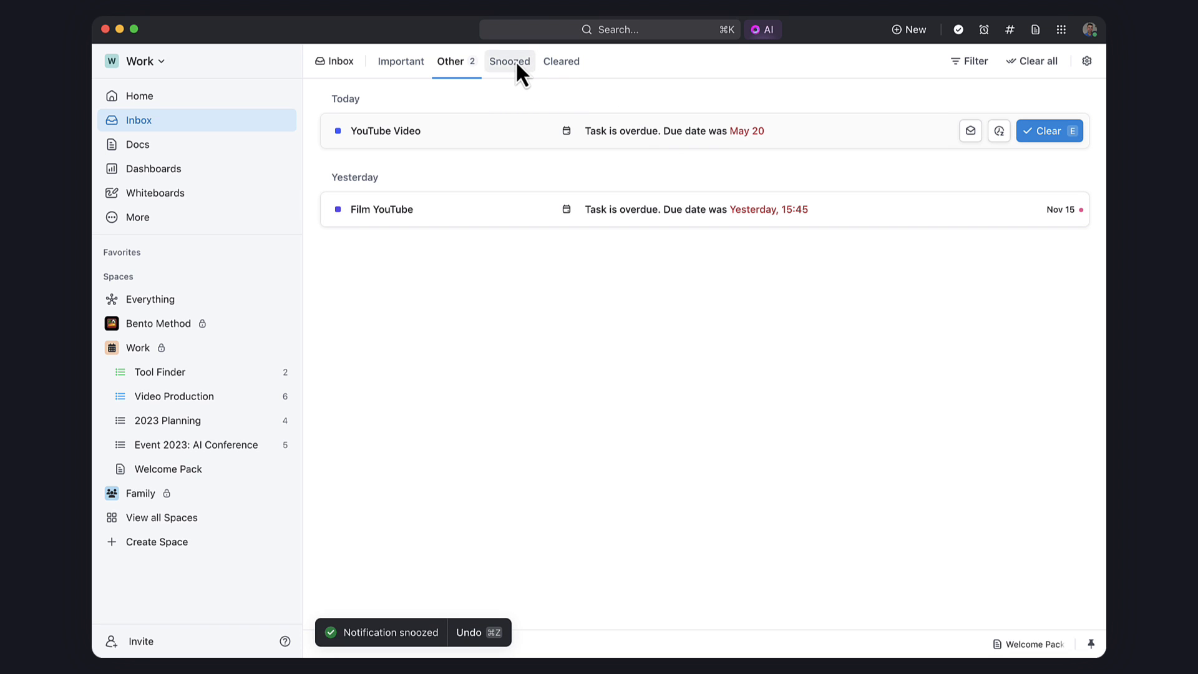
click(509, 61)
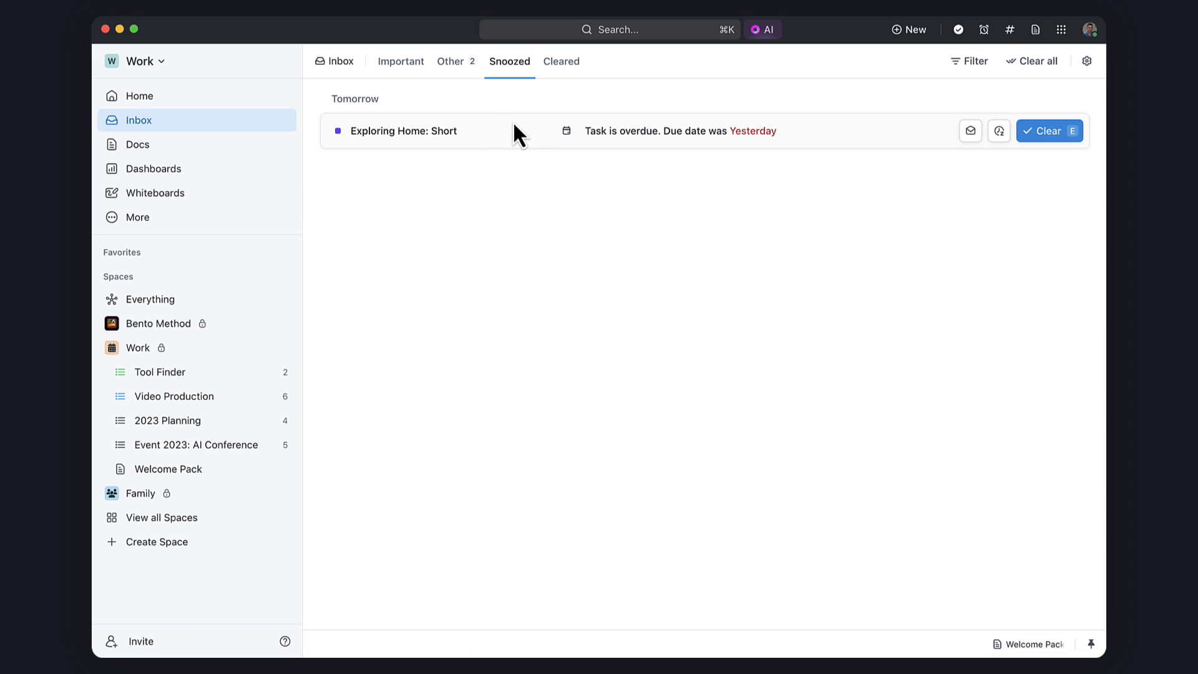
click(450, 61)
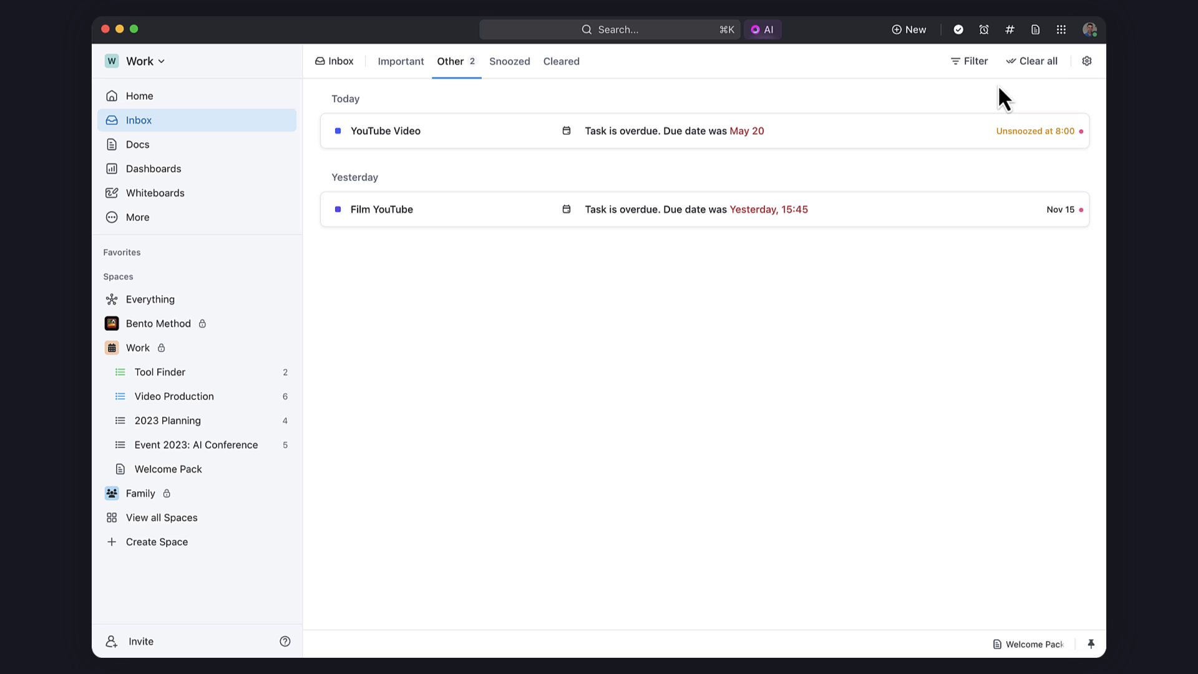
Step: Review the inbox layout settings and keyboard shortcuts, then request Clear all on the Other tab
click(1086, 61)
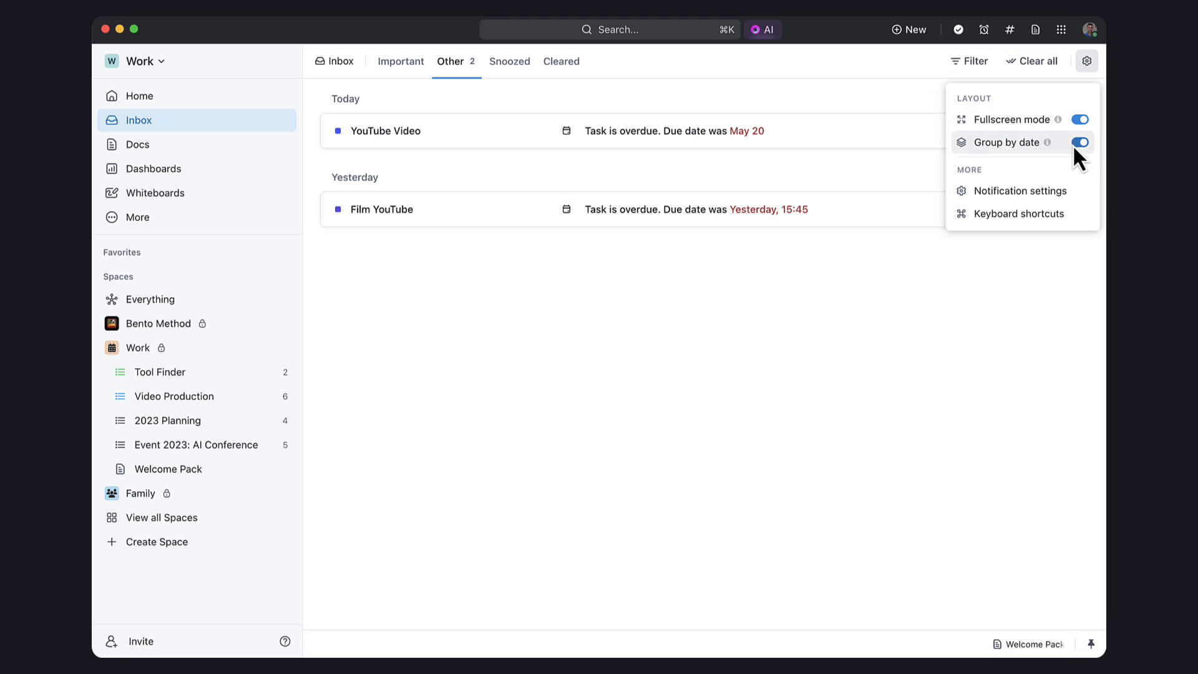
click(1080, 143)
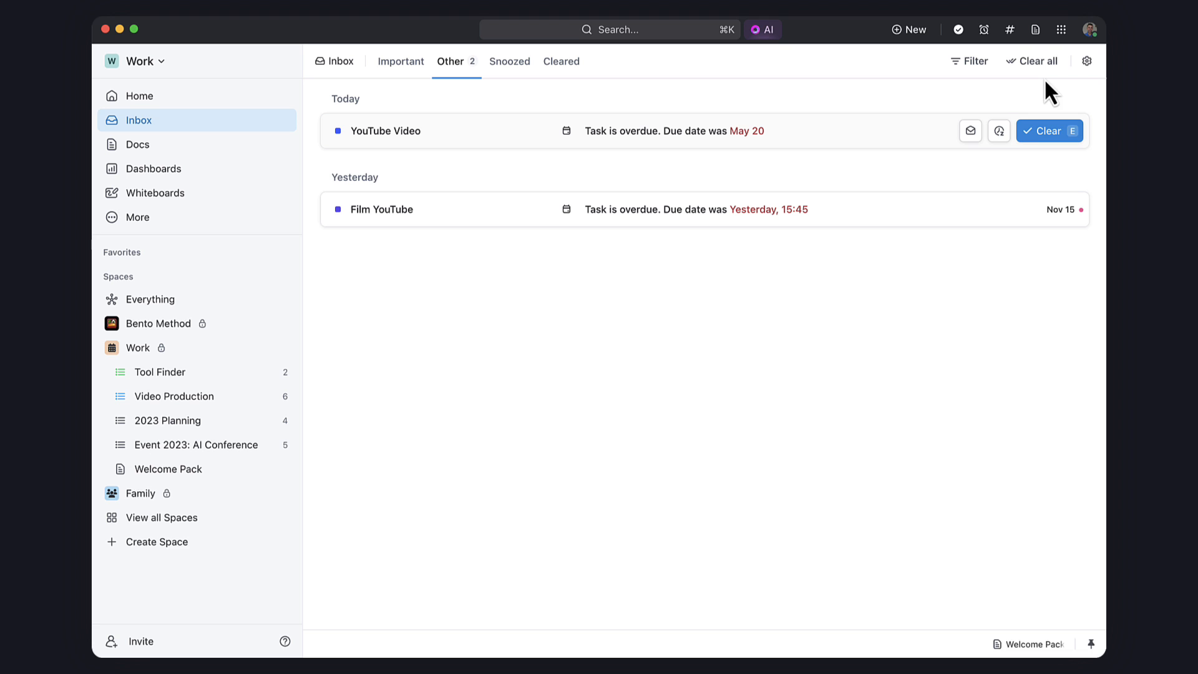
click(1086, 59)
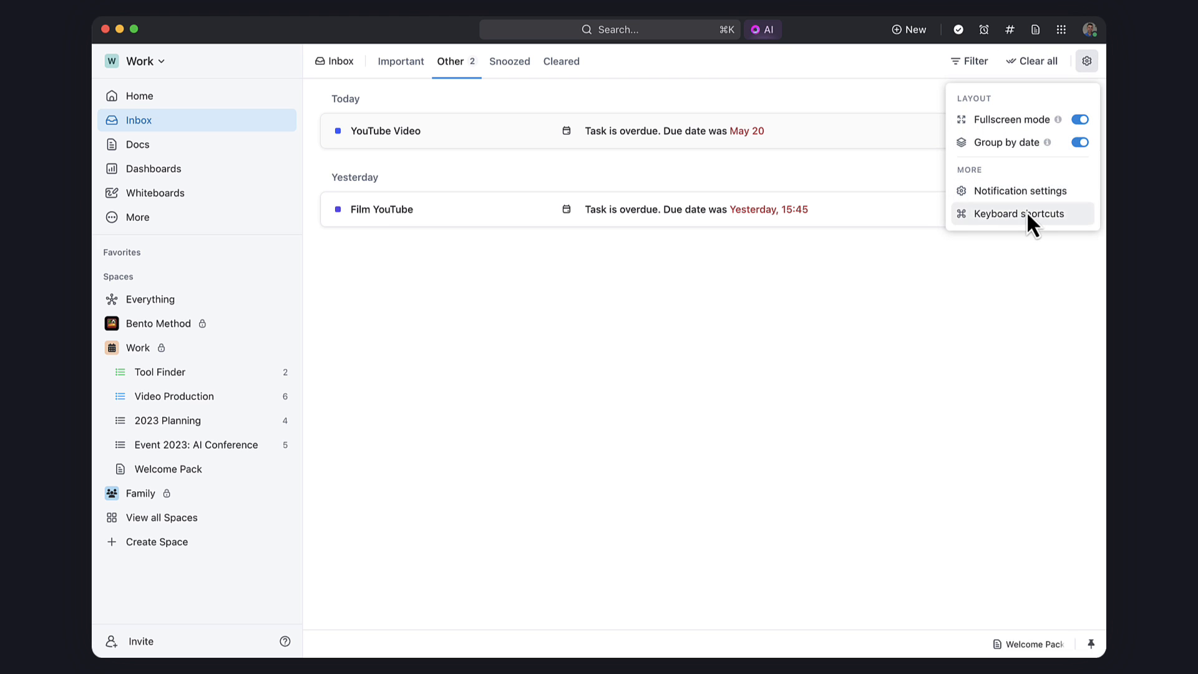
click(1020, 213)
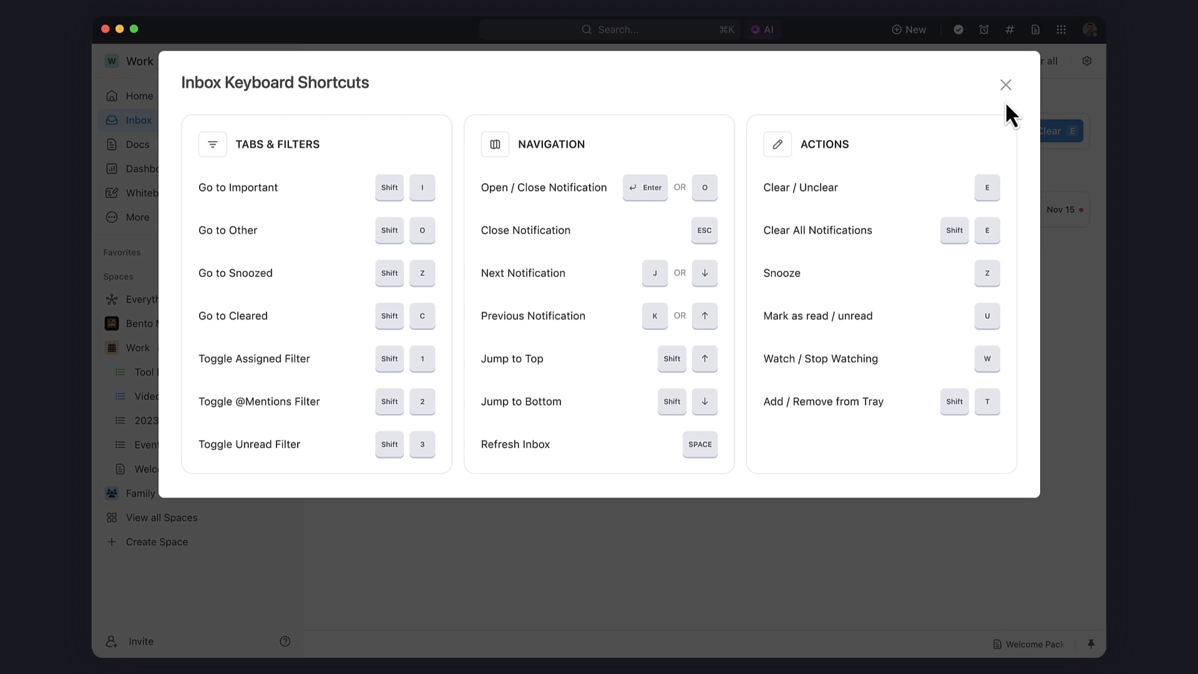
click(1006, 83)
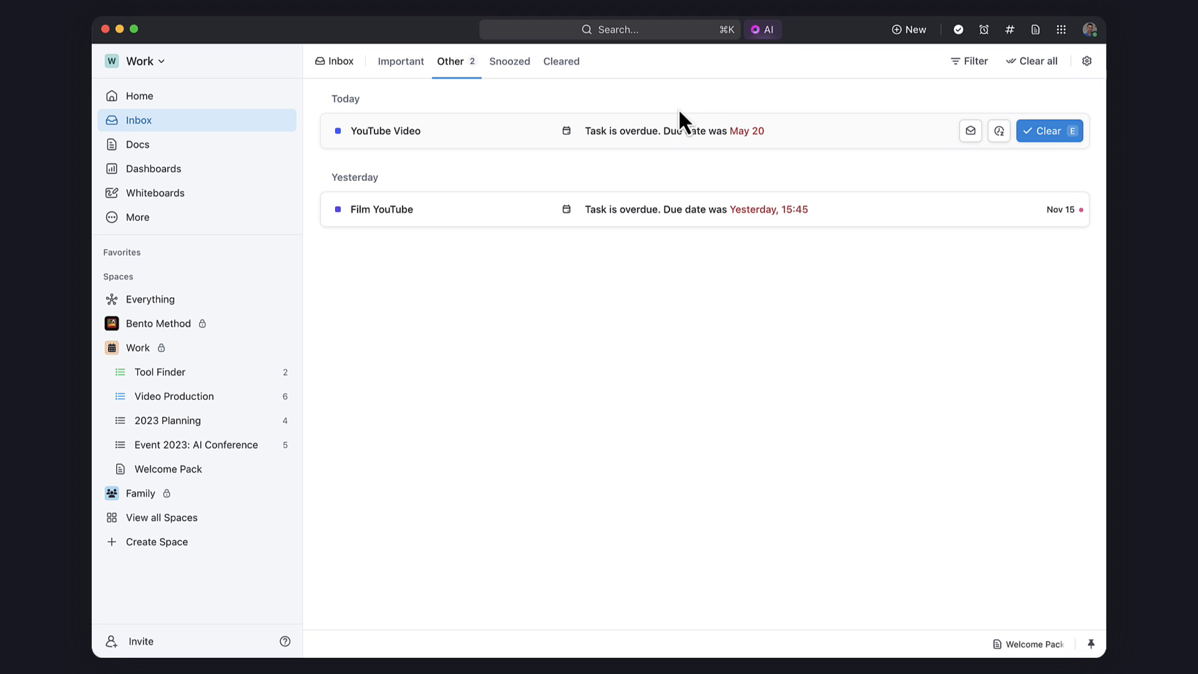
click(1031, 61)
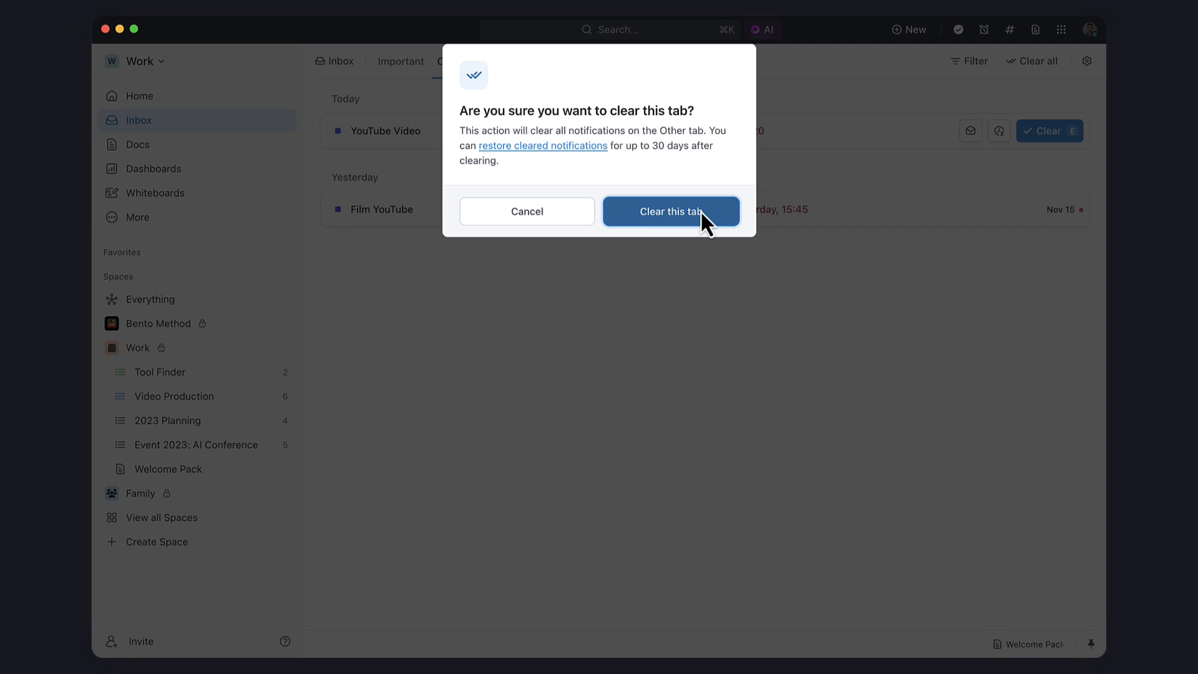
Step: Confirm clearing the Other tab to Inbox Zero and view the empty Important tab
click(670, 211)
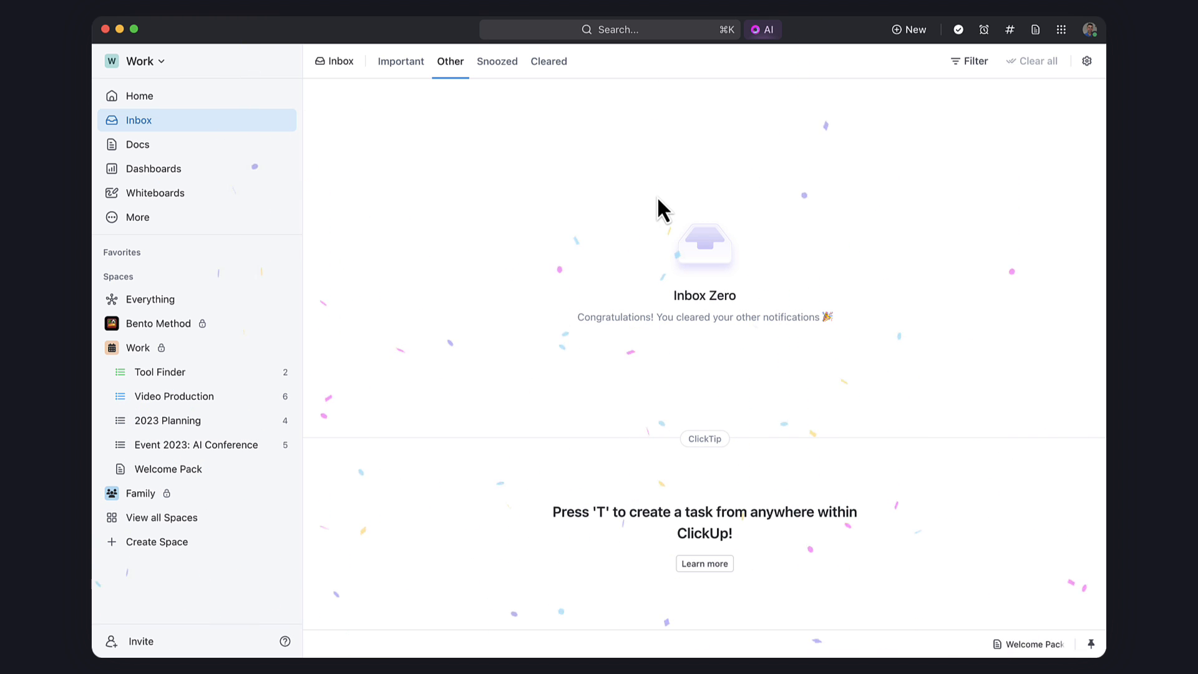
click(400, 61)
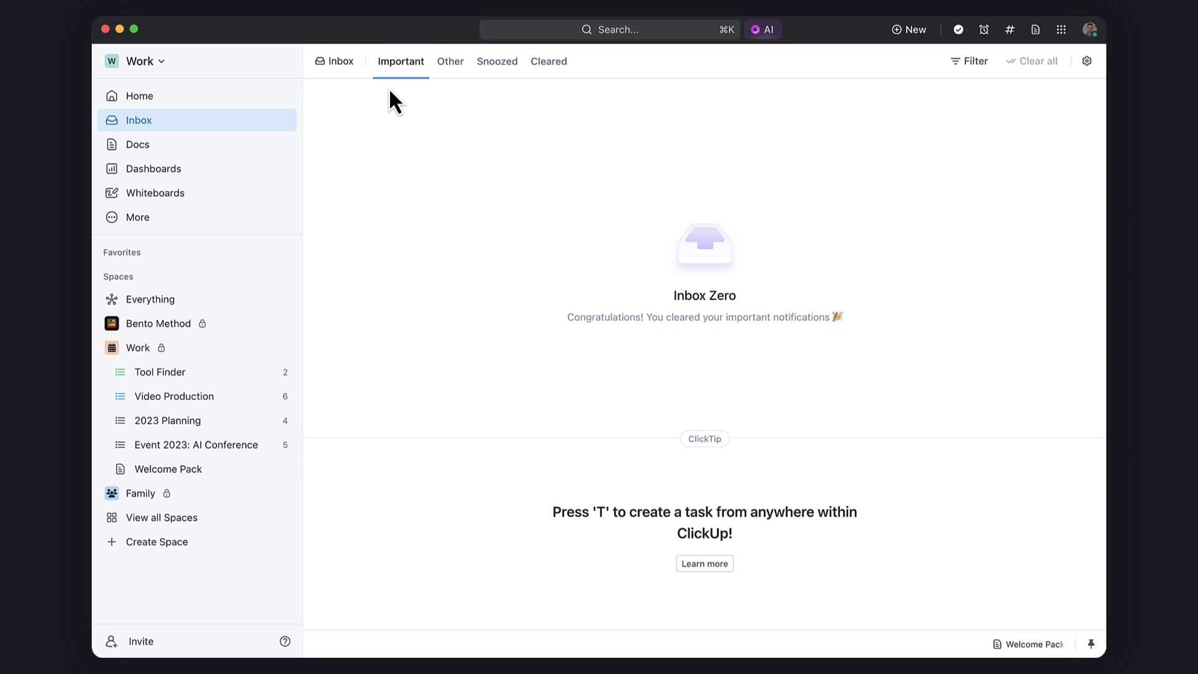
mouse_move(400, 61)
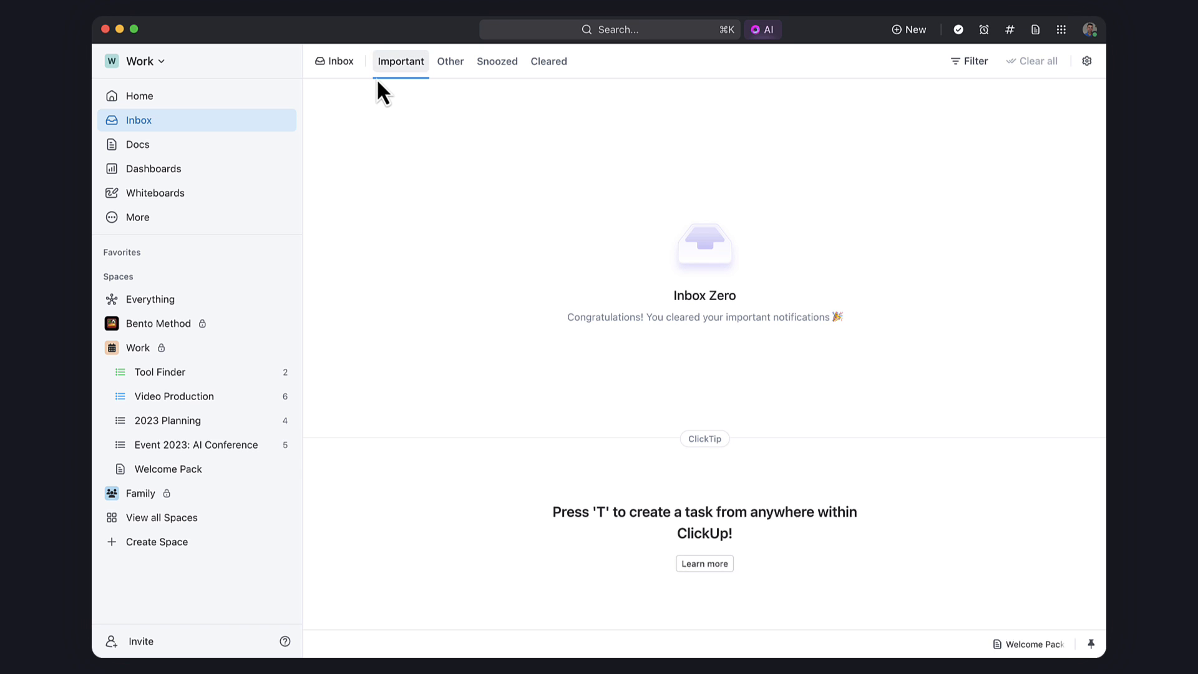
click(970, 60)
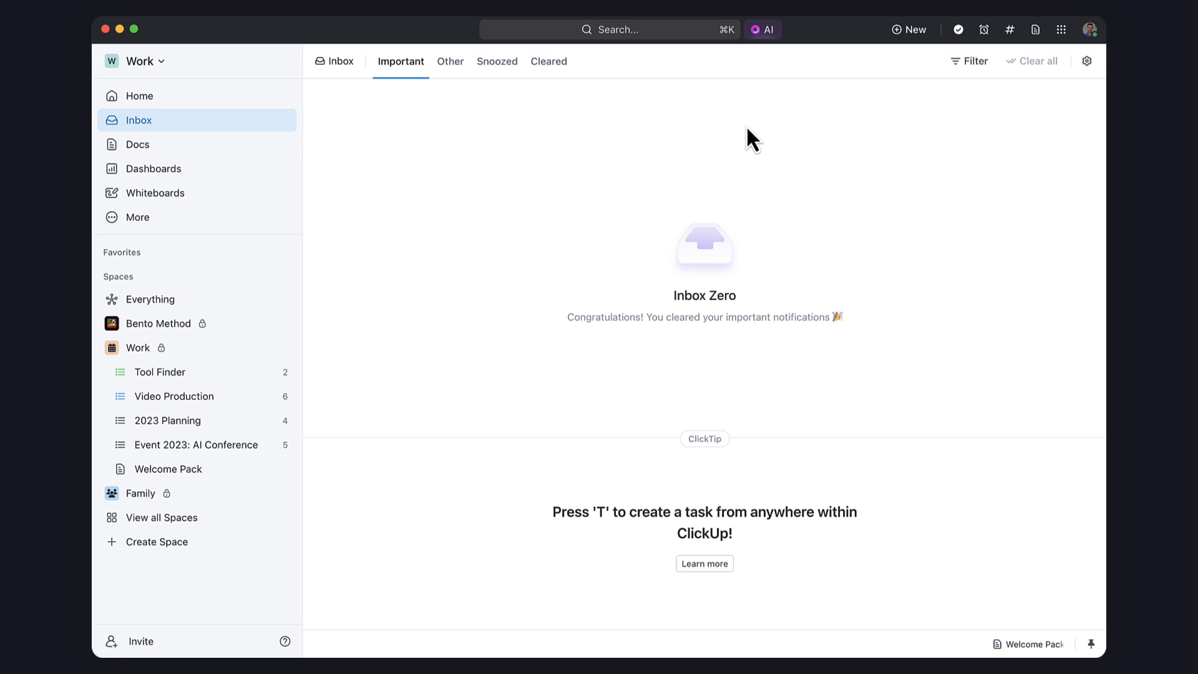
mouse_move(372, 130)
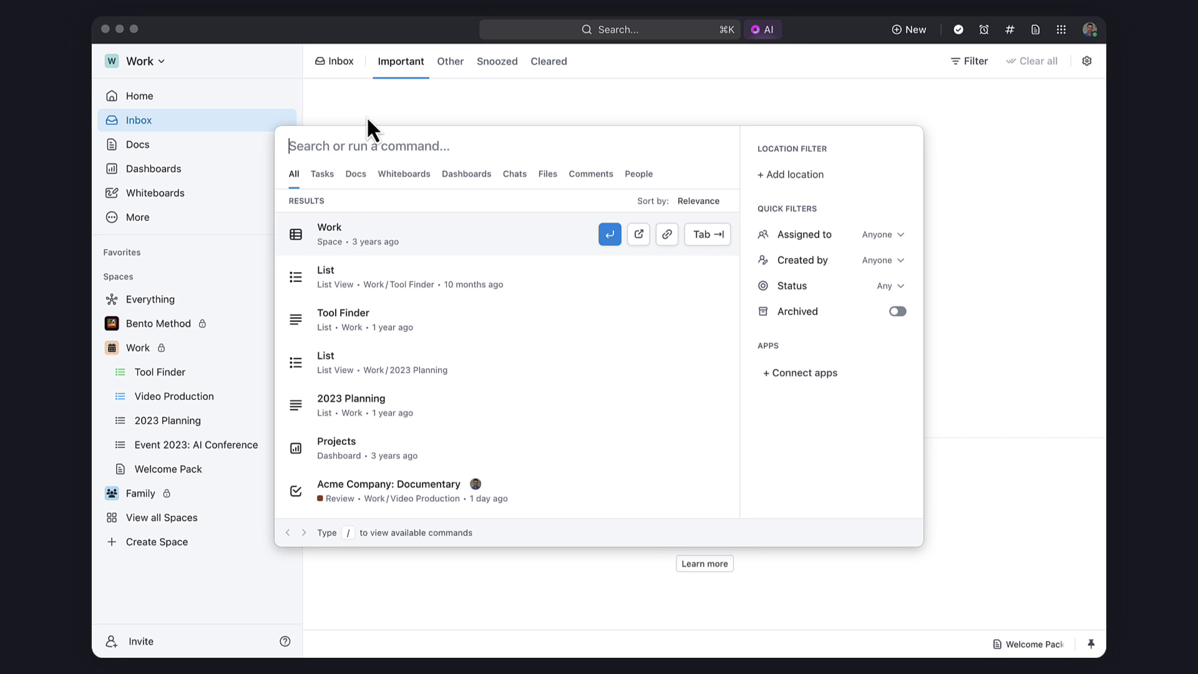
text(acme)
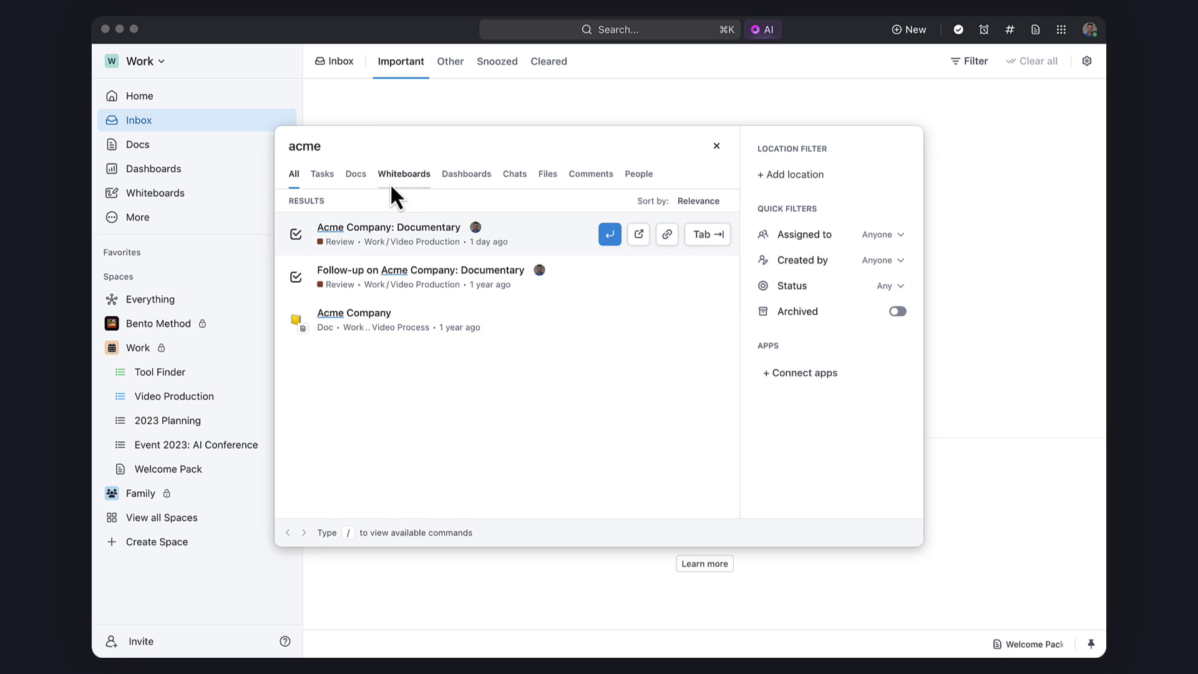
mouse_move(429, 317)
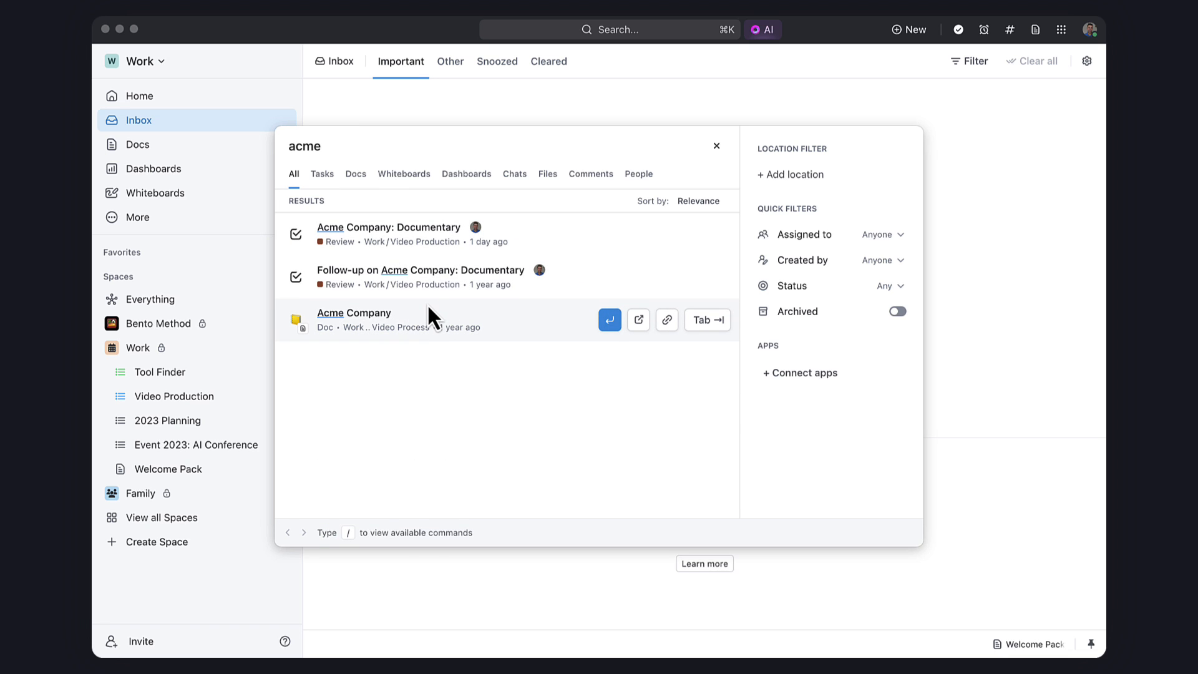
key(Backspace)
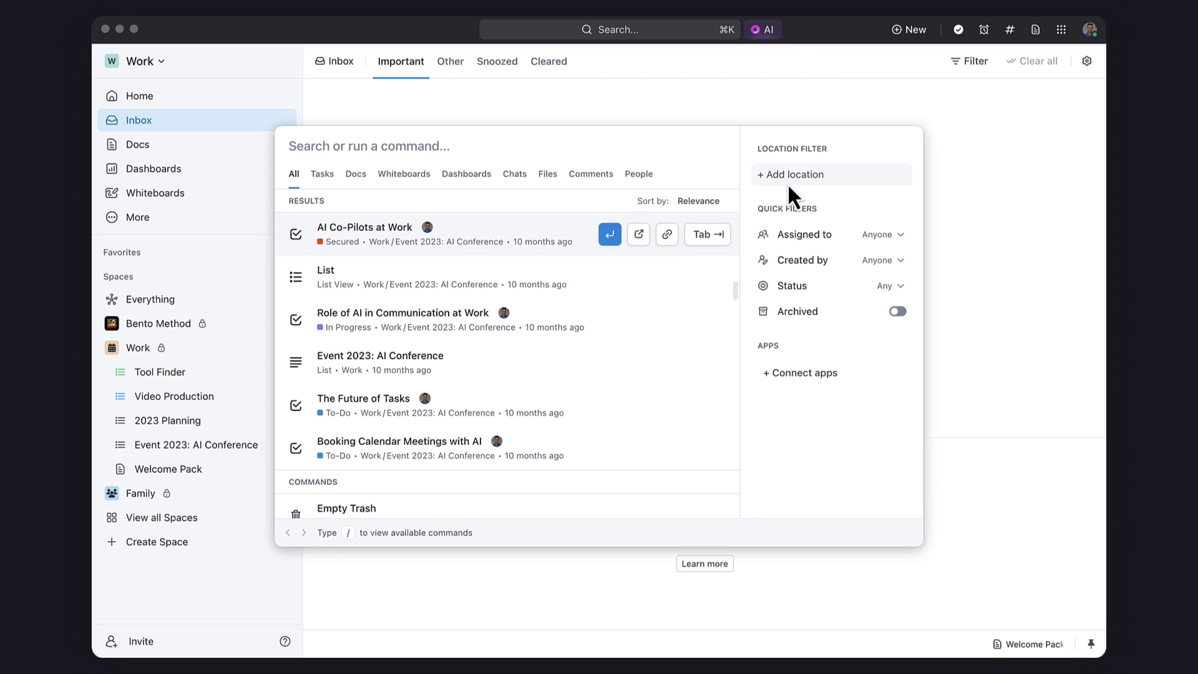
mouse_move(801, 359)
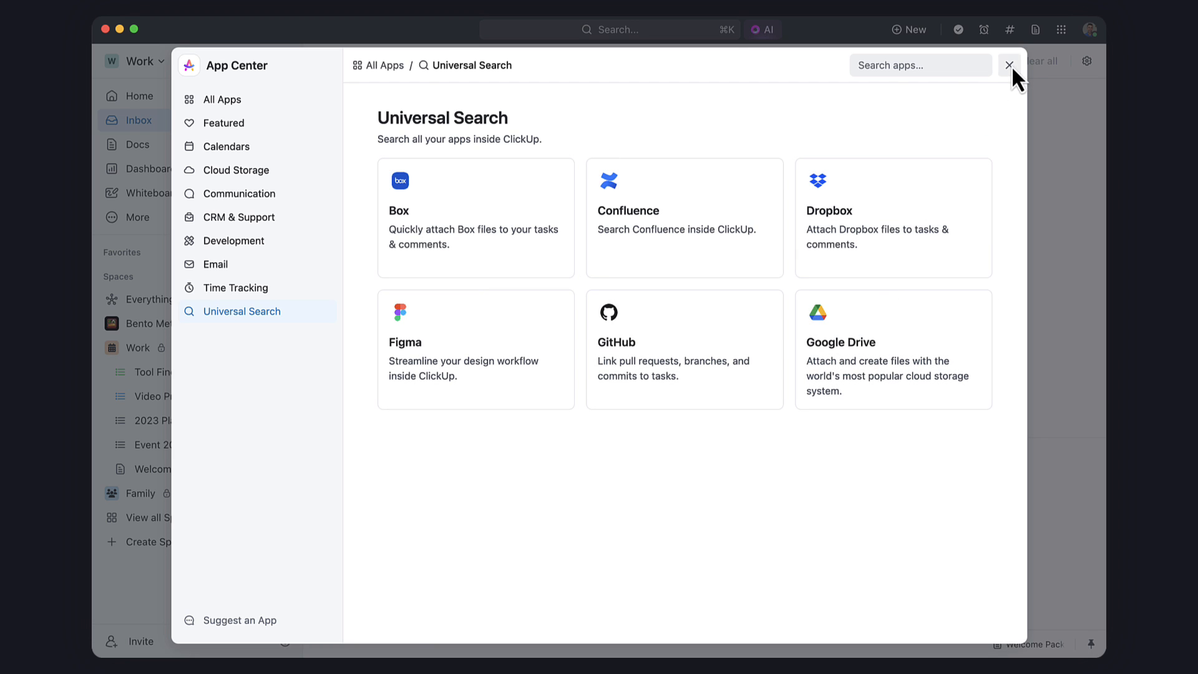
click(1008, 65)
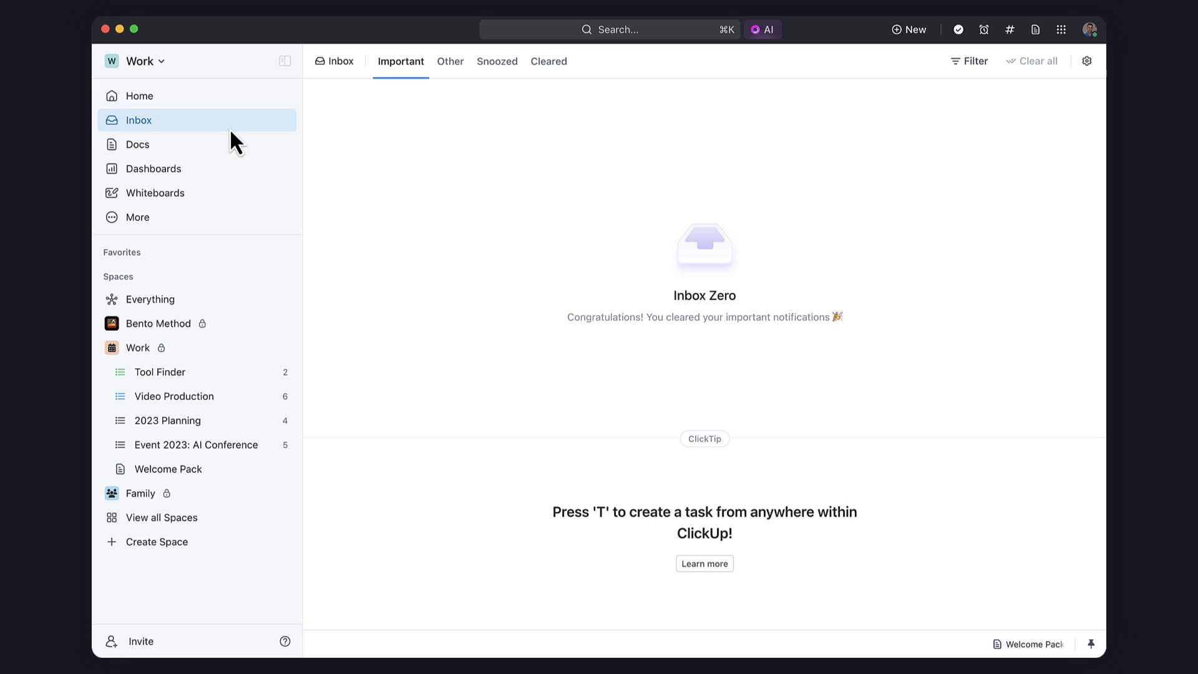
click(139, 96)
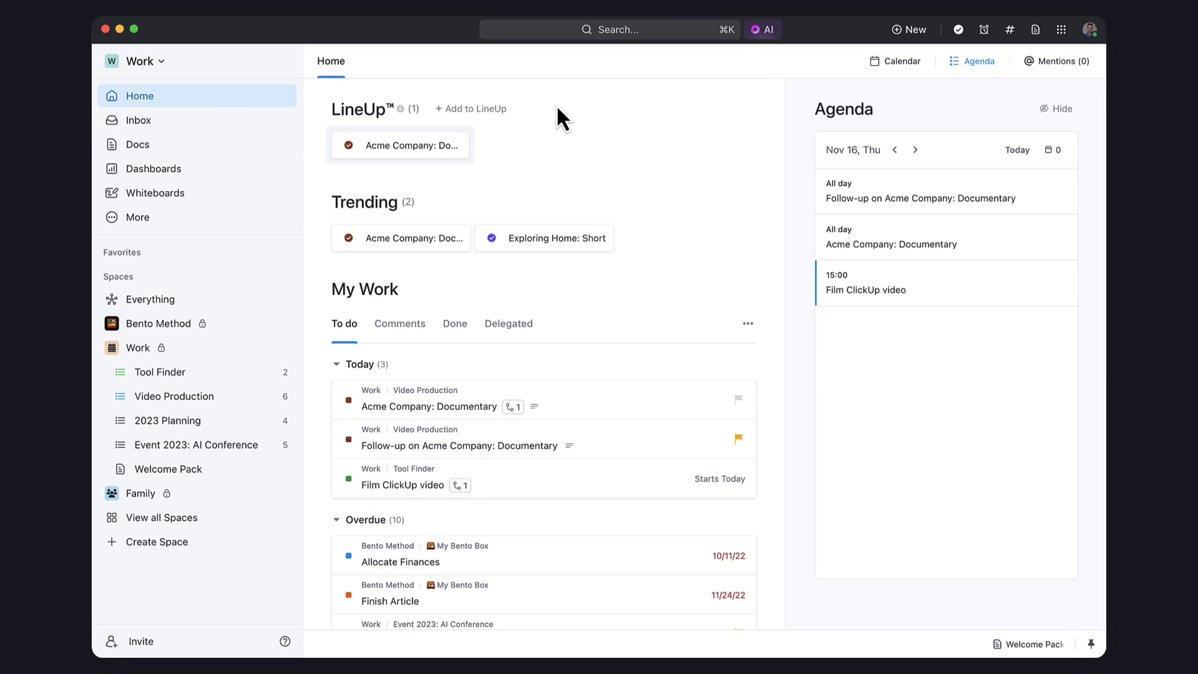
mouse_move(732, 60)
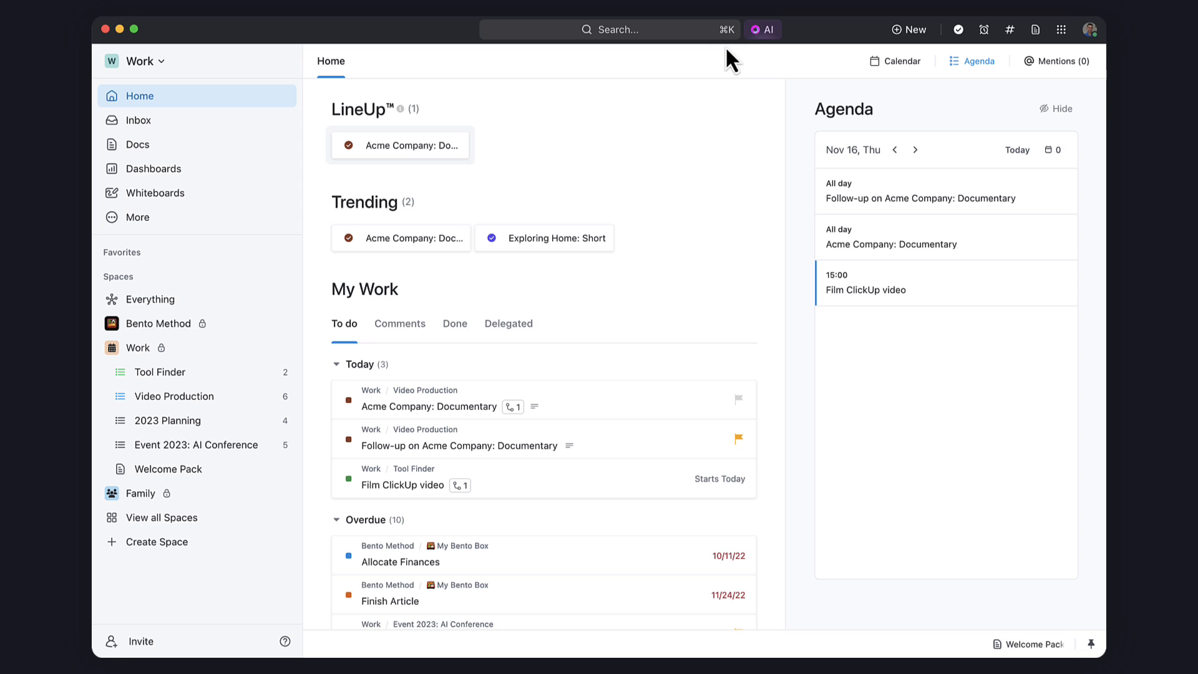
mouse_move(561, 145)
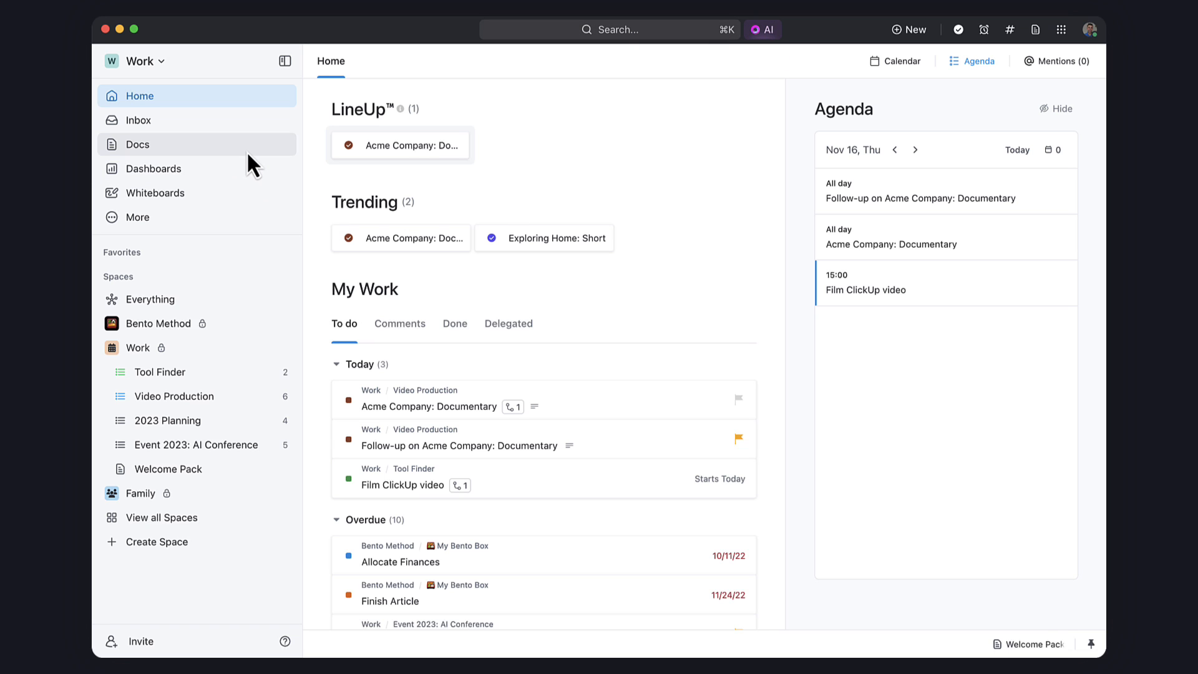
Step: Insert an AI-generated Summary block at the top of the Video Process doc
click(137, 145)
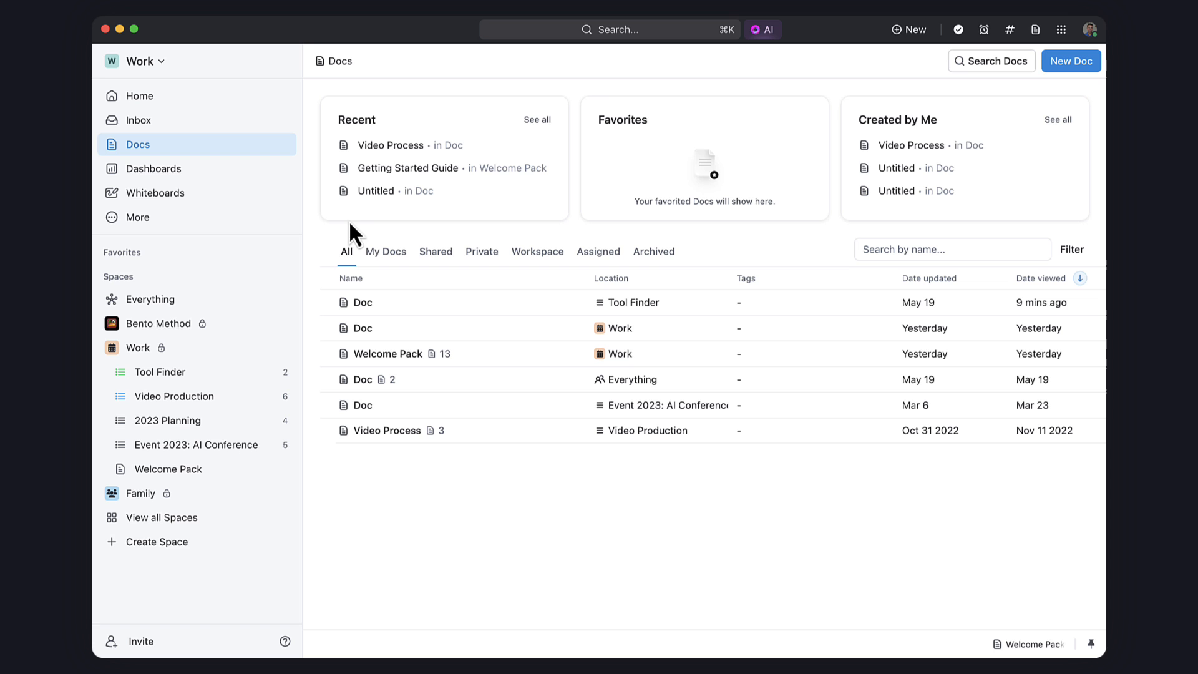
click(389, 145)
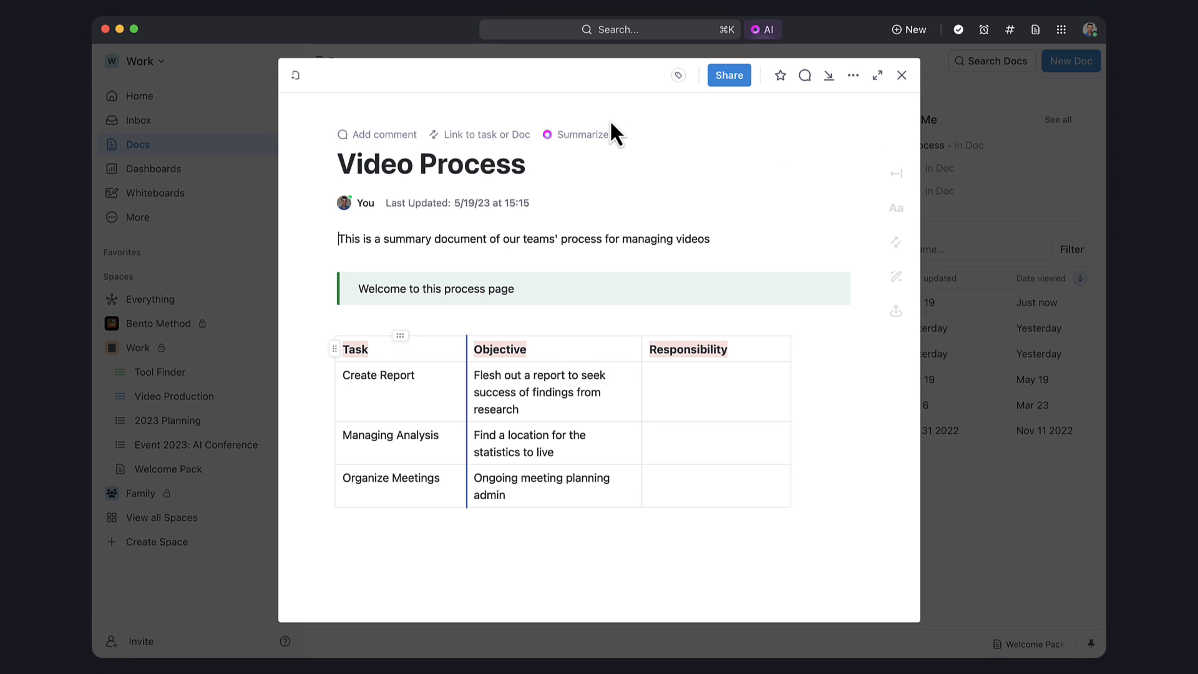
click(583, 134)
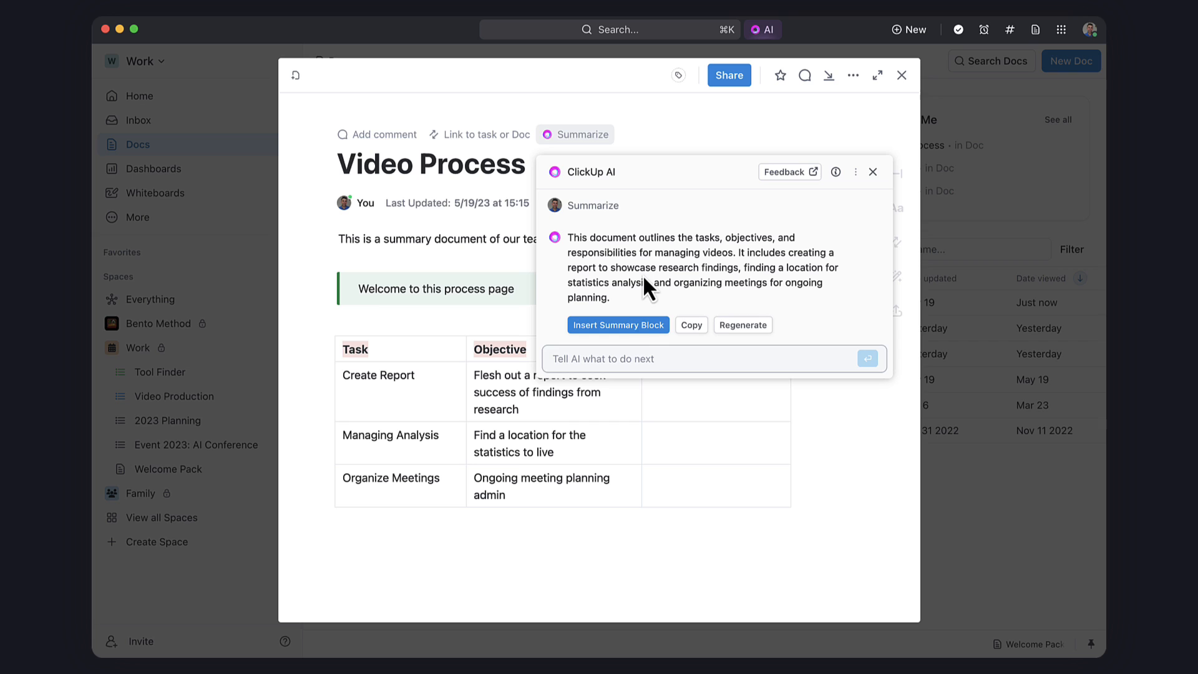
click(618, 325)
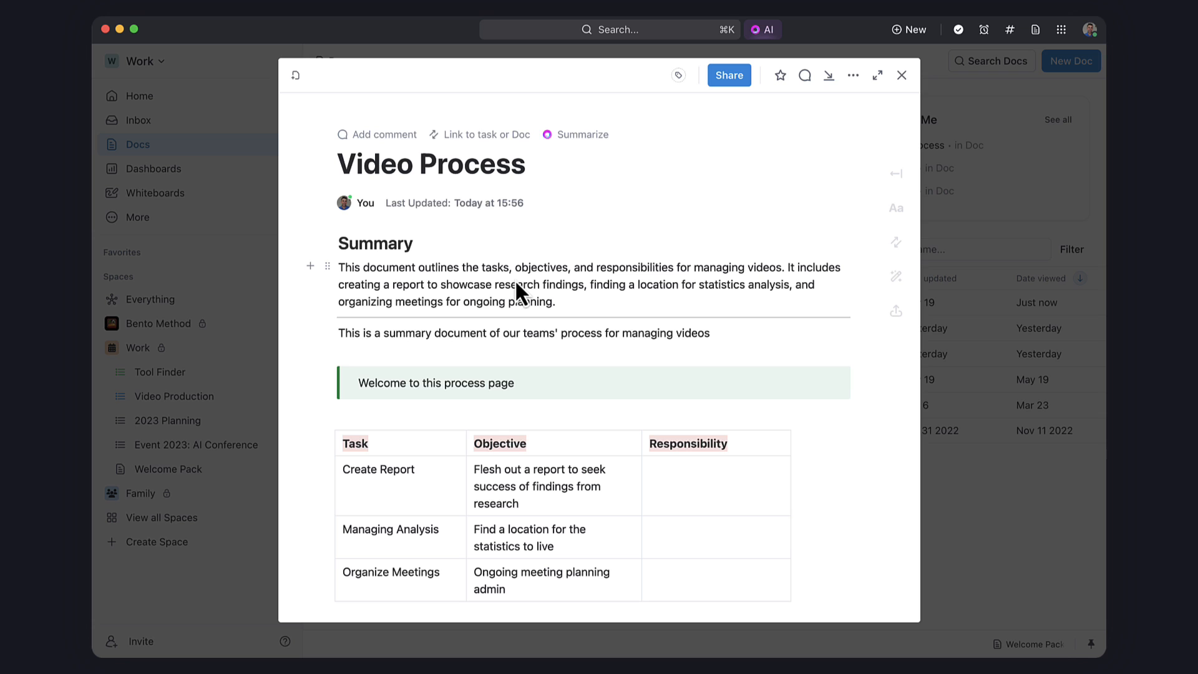
mouse_move(255, 242)
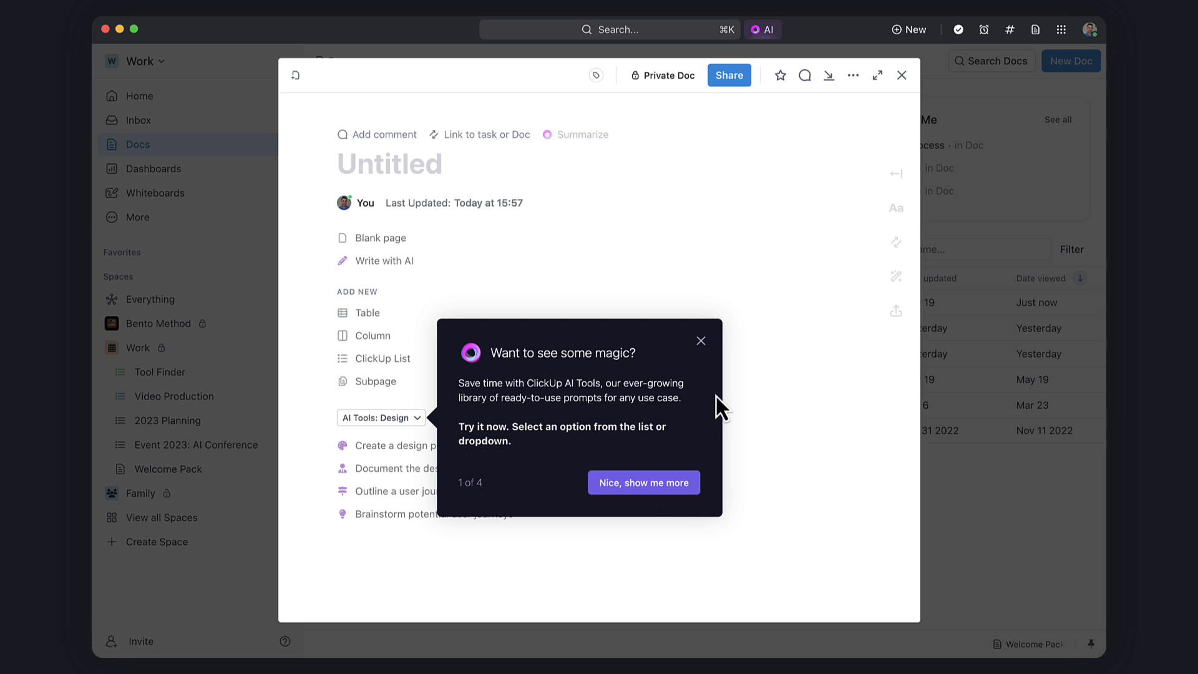
Step: Fill the design persona AI form with role Marketing Manager, job Analyze Data and data-driven attributes
click(701, 340)
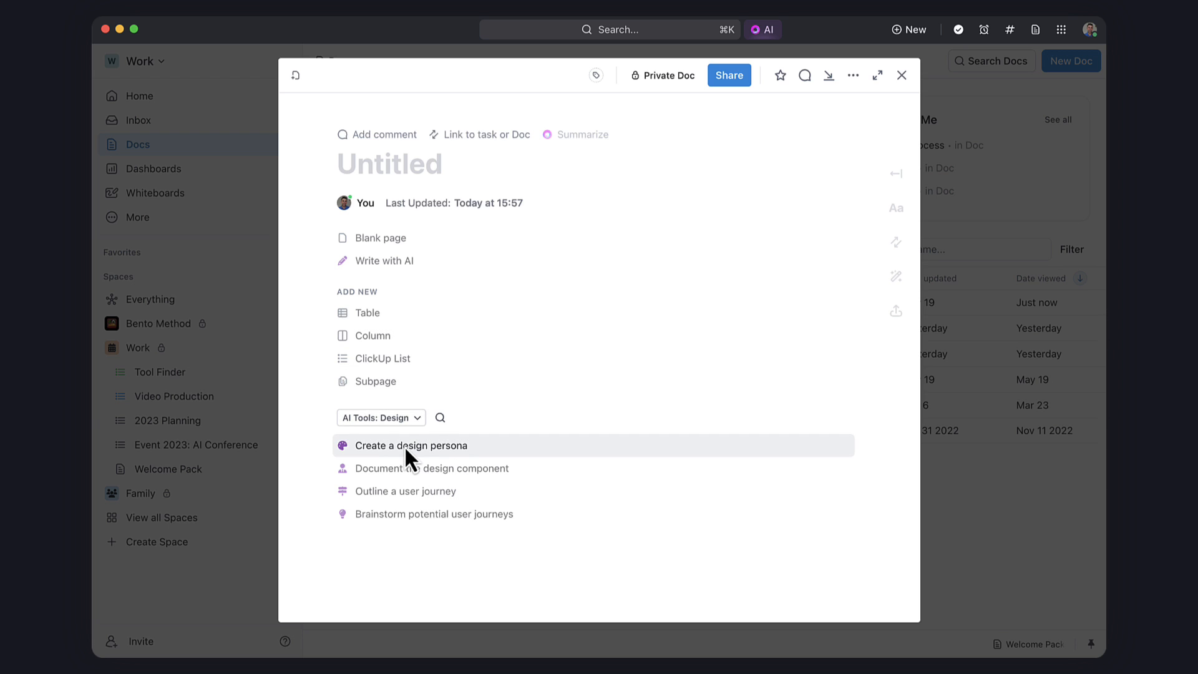
click(410, 445)
text(Designer Per)
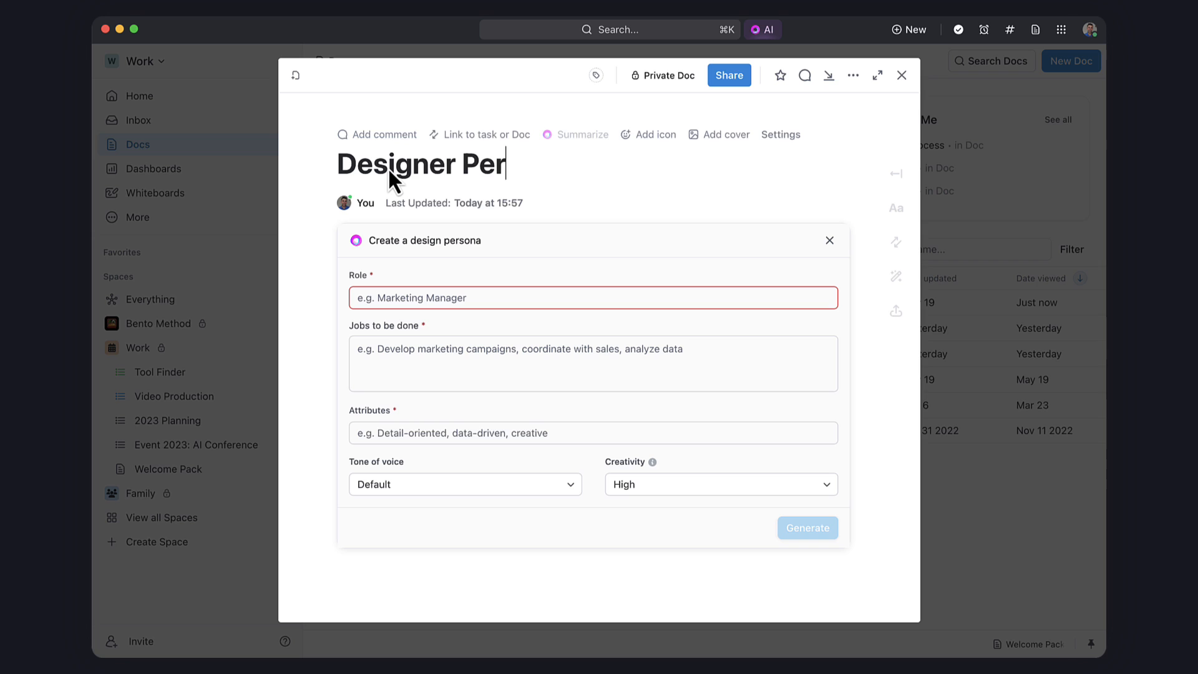
text(sona)
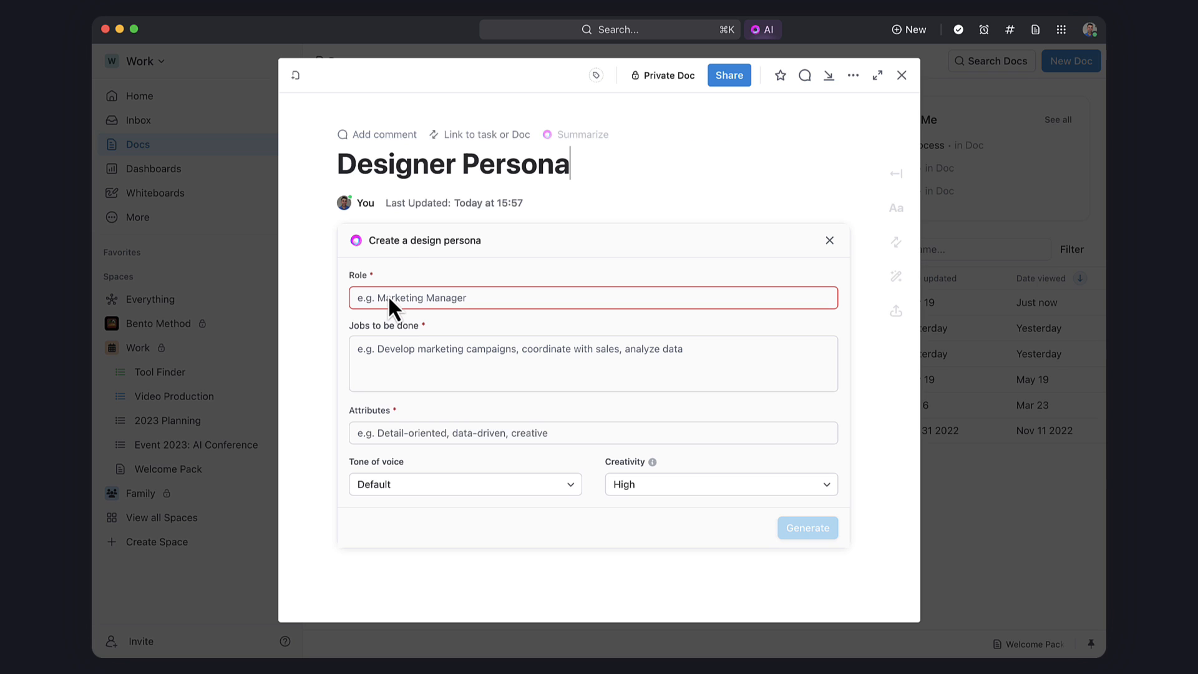
click(593, 363)
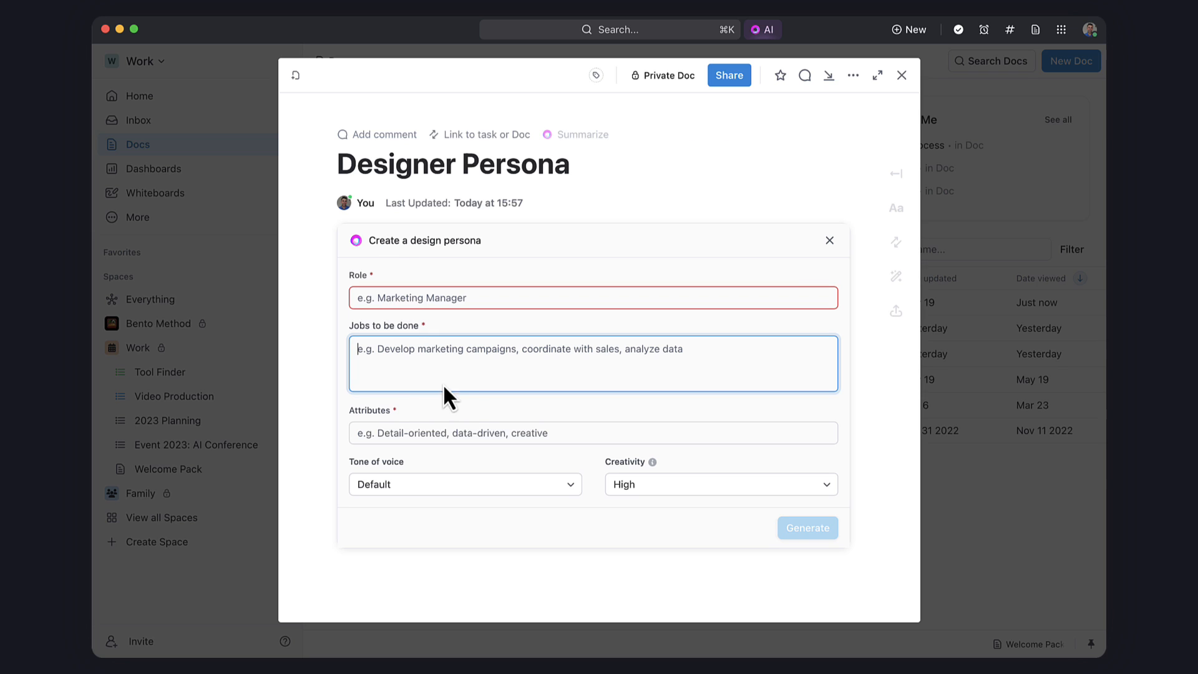
click(592, 298)
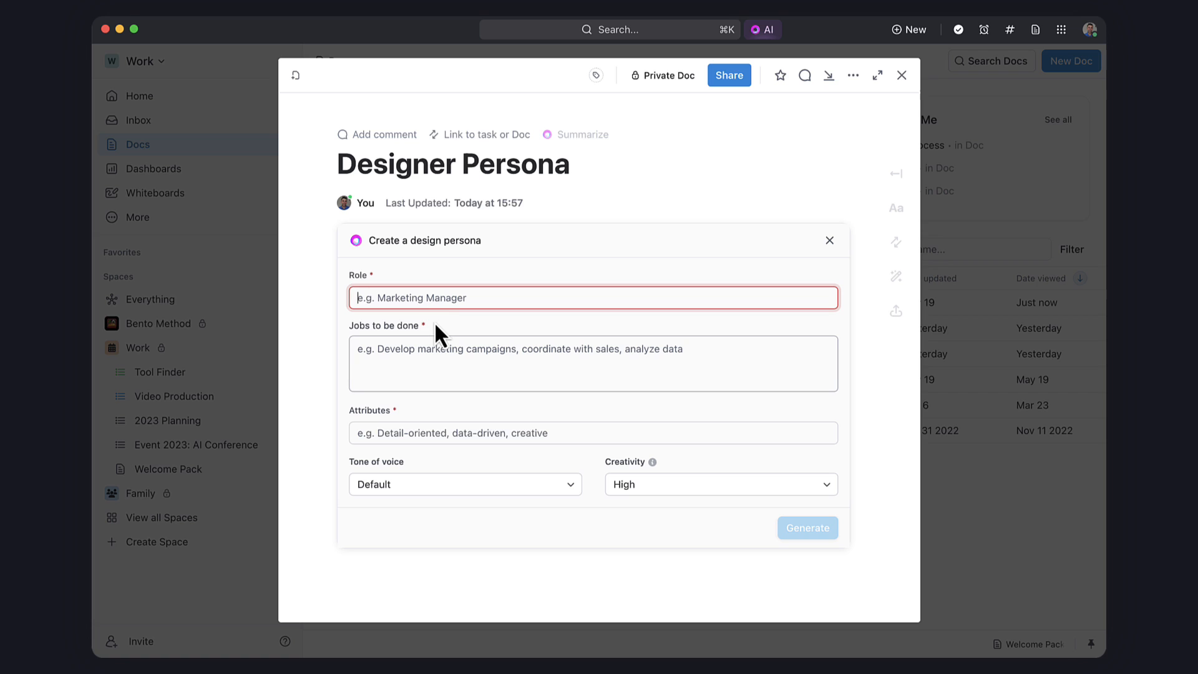
text(Marketing Manage)
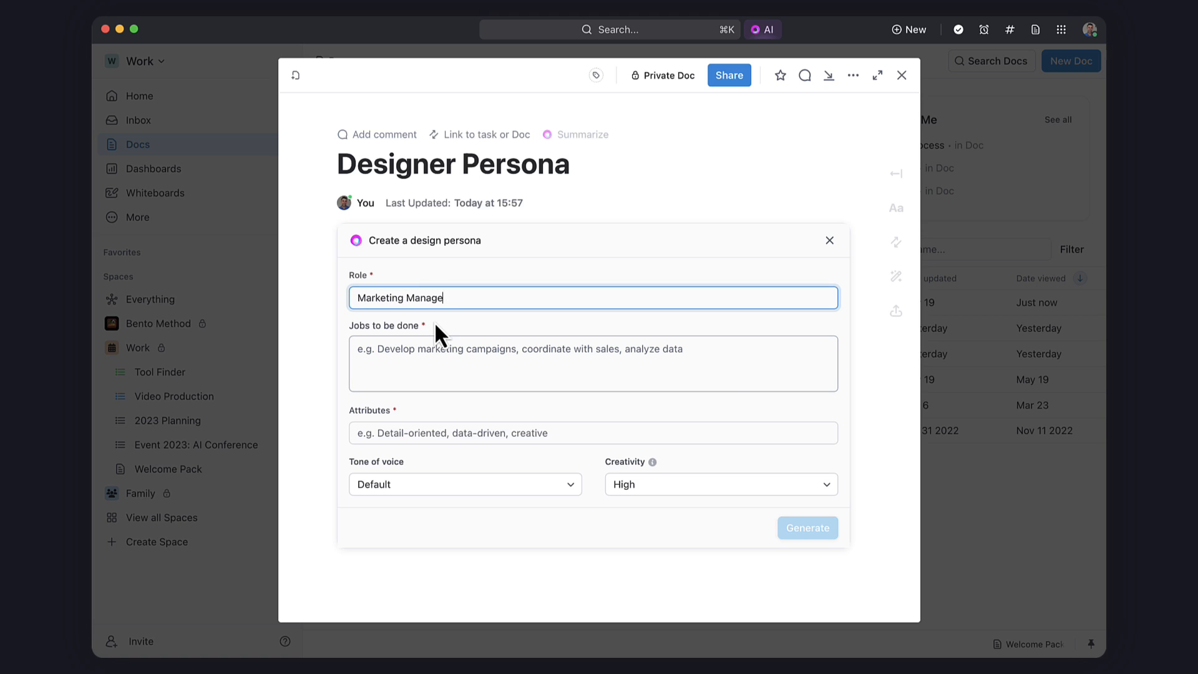
text(Ana)
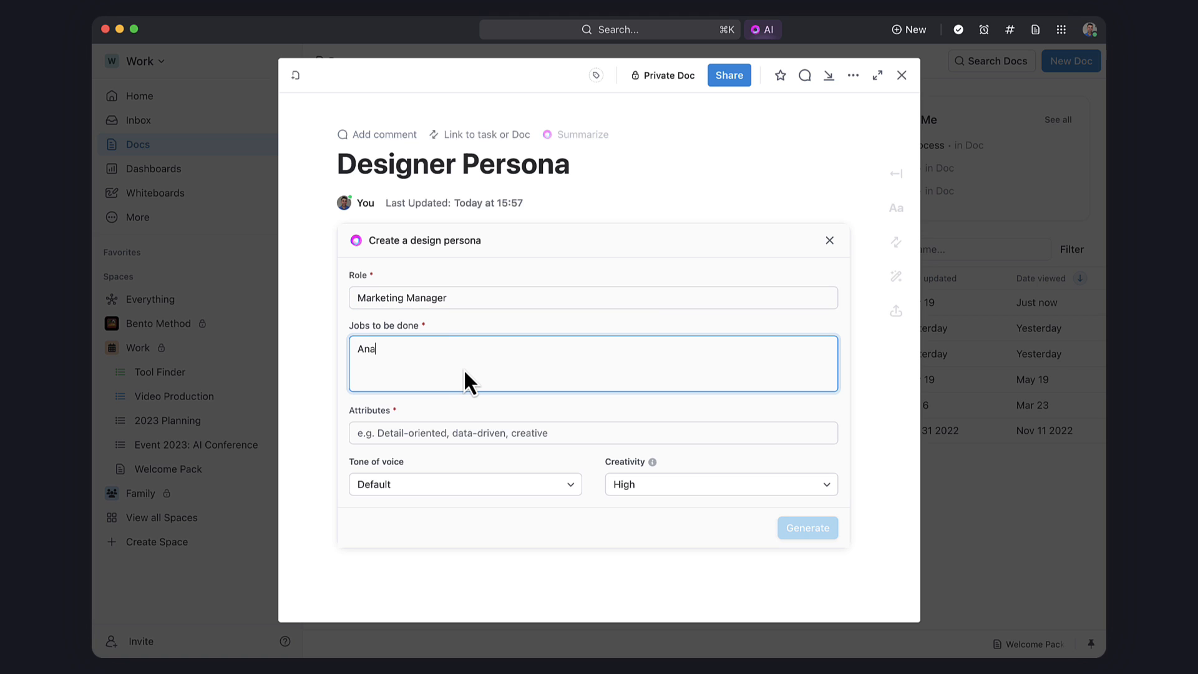
text(Analyze Data)
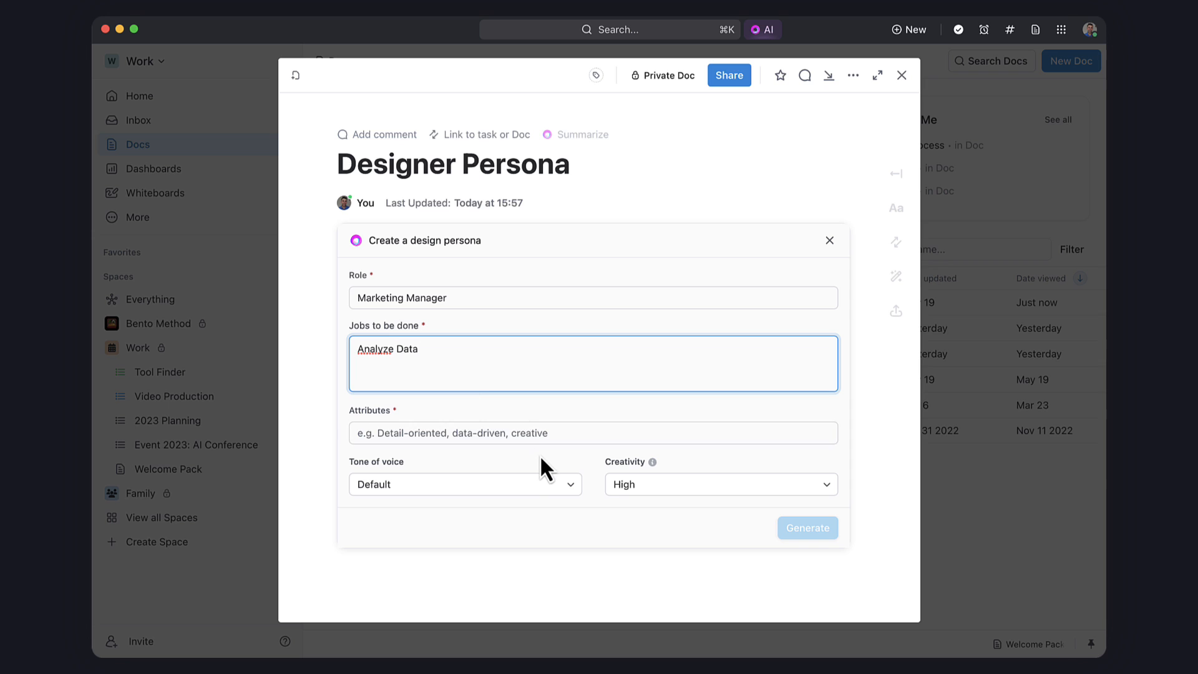
text(Data driven)
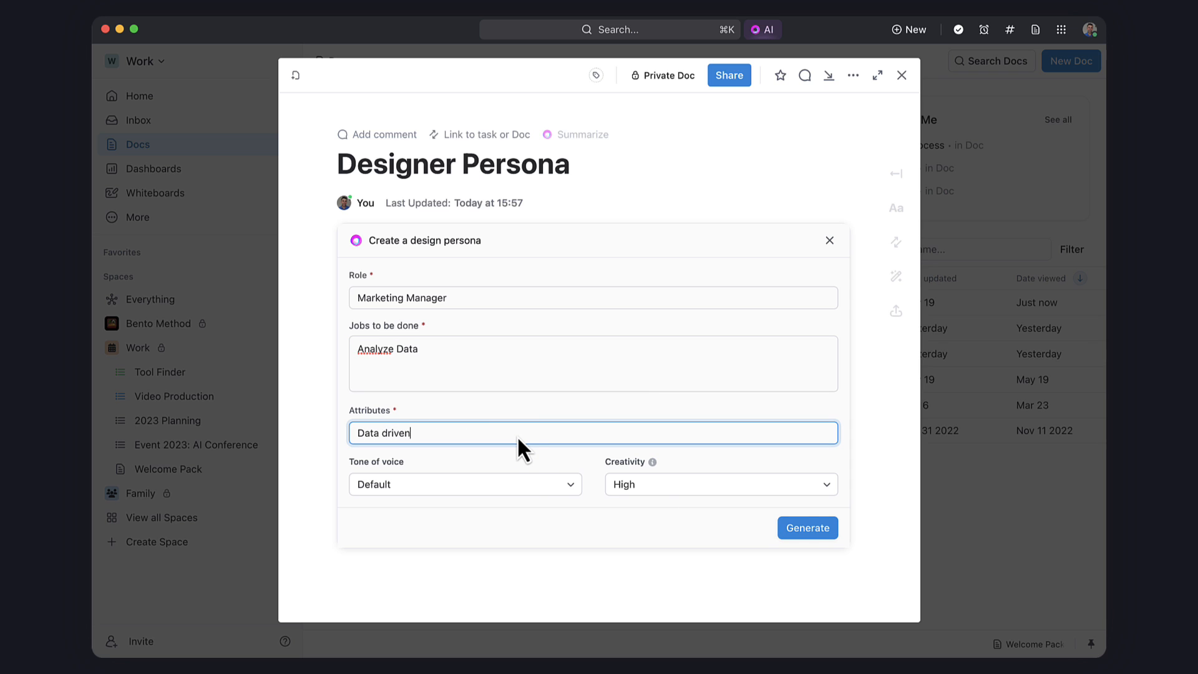
Step: Generate the persona and insert the resulting table into the Designer Persona doc
click(808, 528)
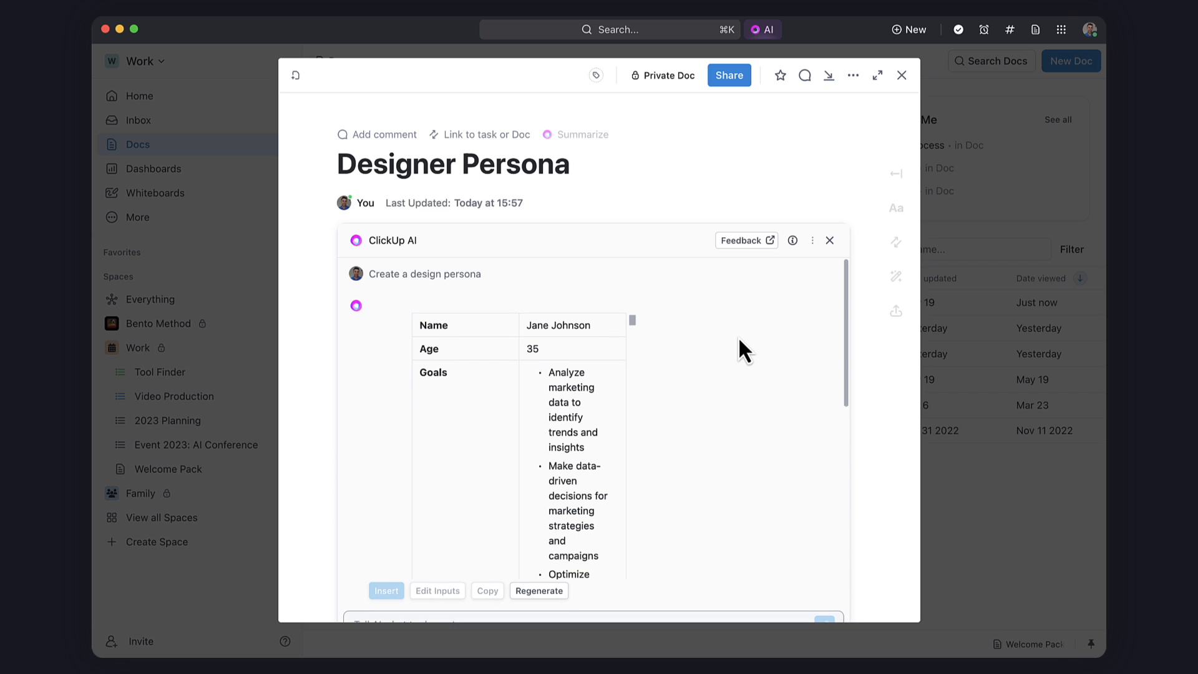
scroll(down, 3)
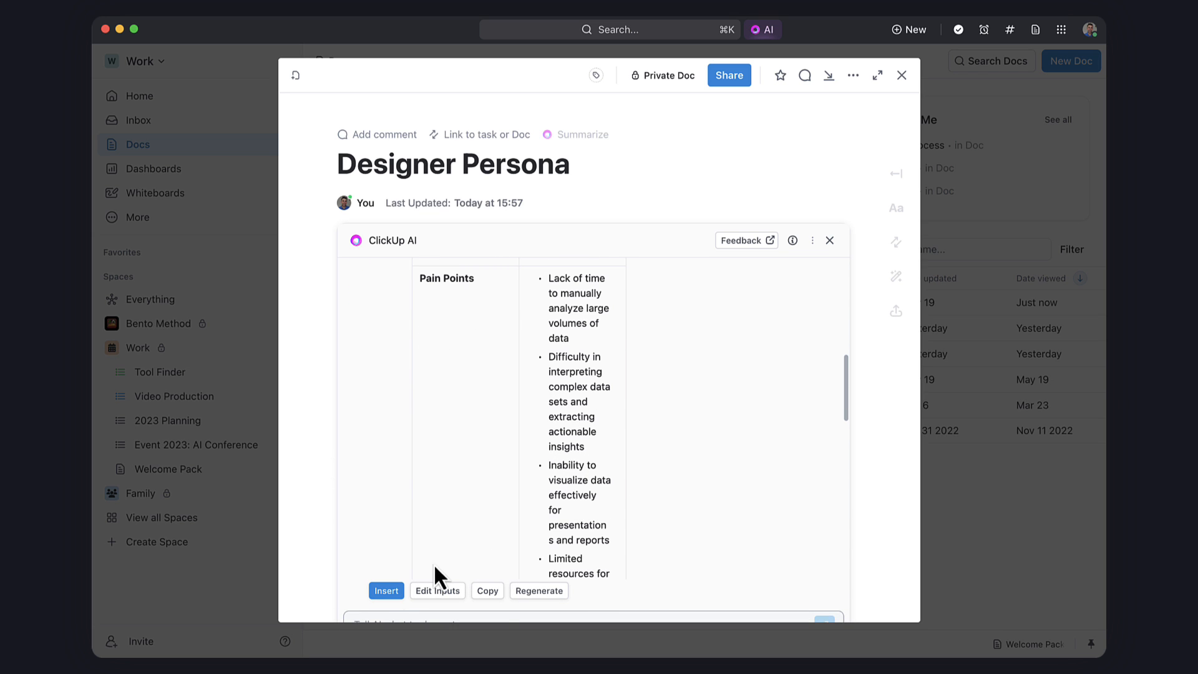
click(386, 590)
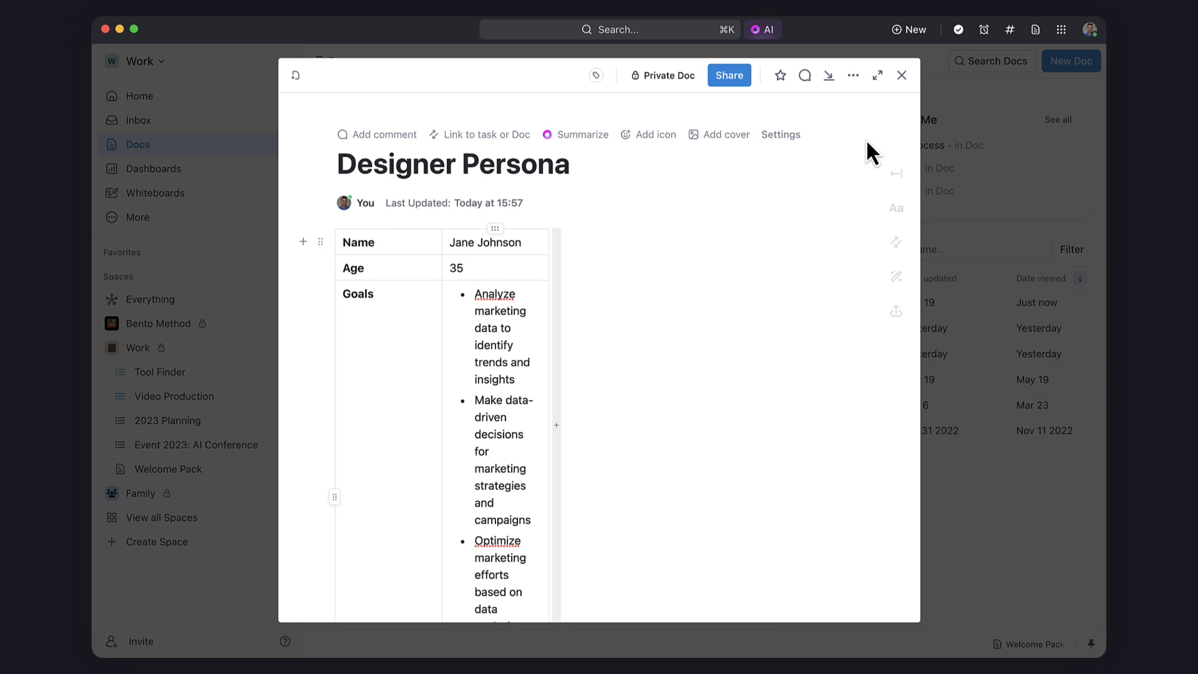
Step: Leave the persona doc, visit the Whiteboards hub, and show the Everything space list view
click(901, 75)
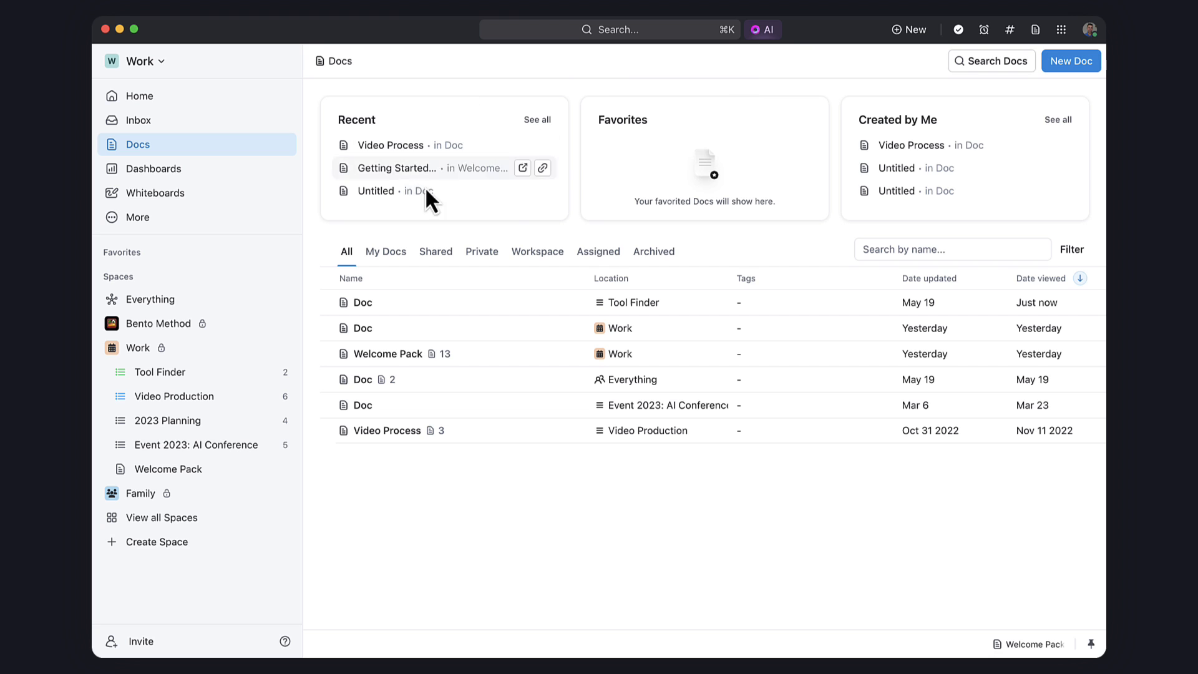
click(138, 217)
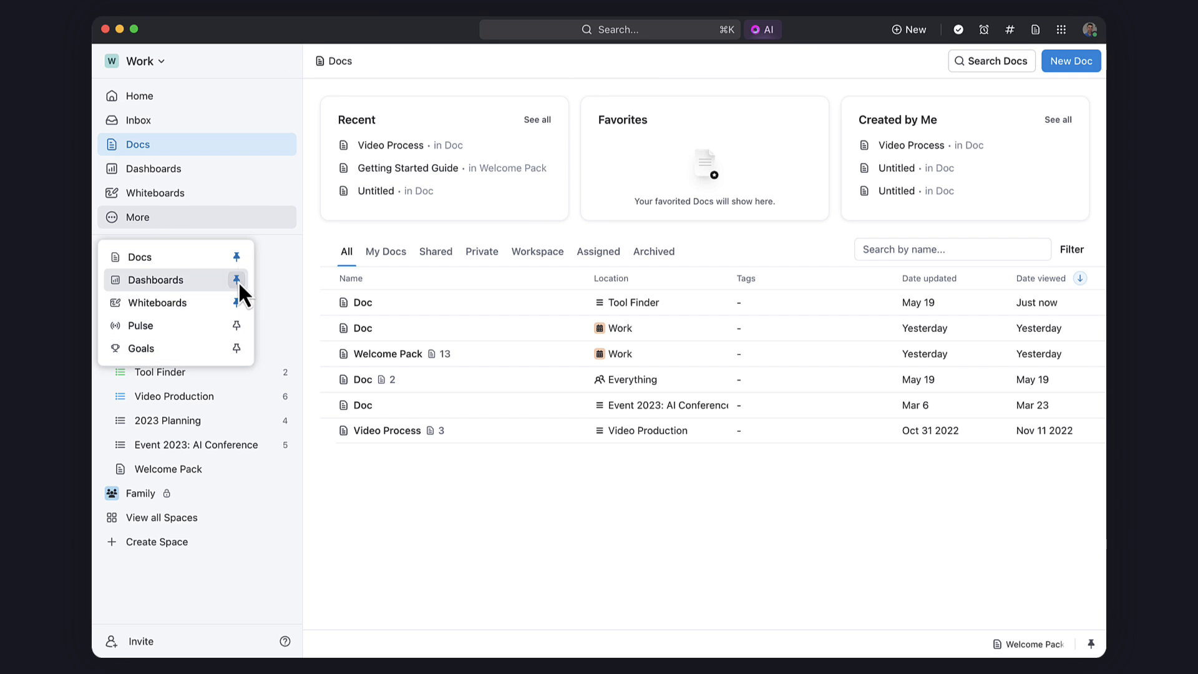
click(156, 192)
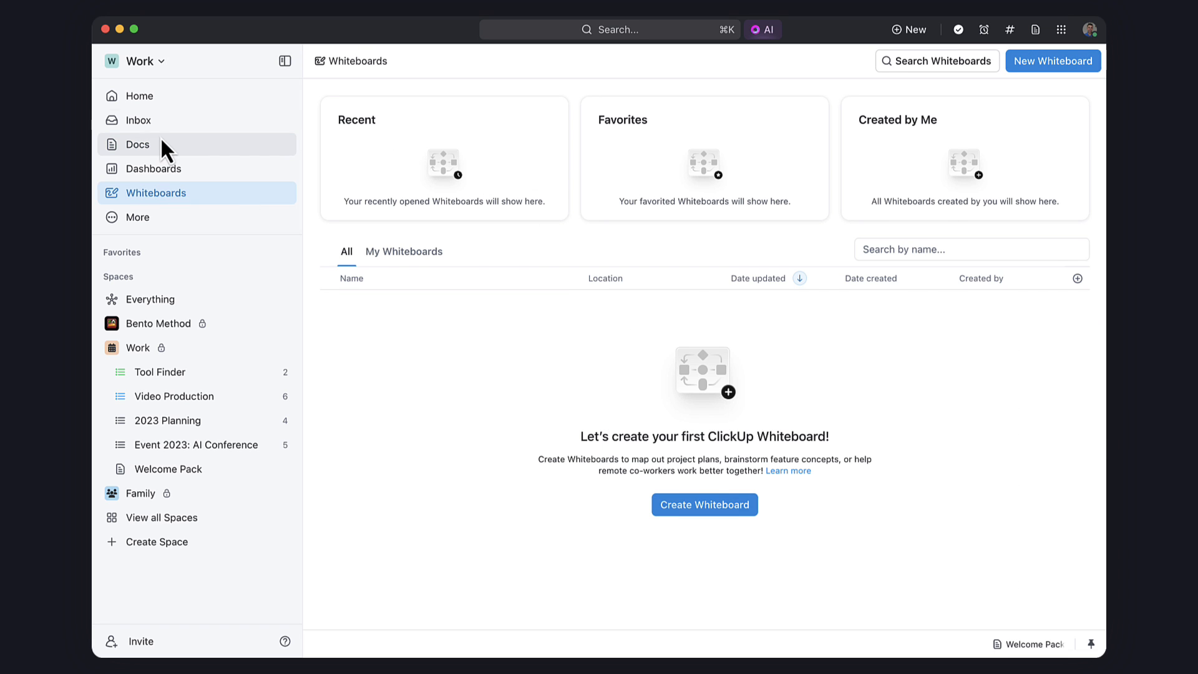
mouse_move(149, 298)
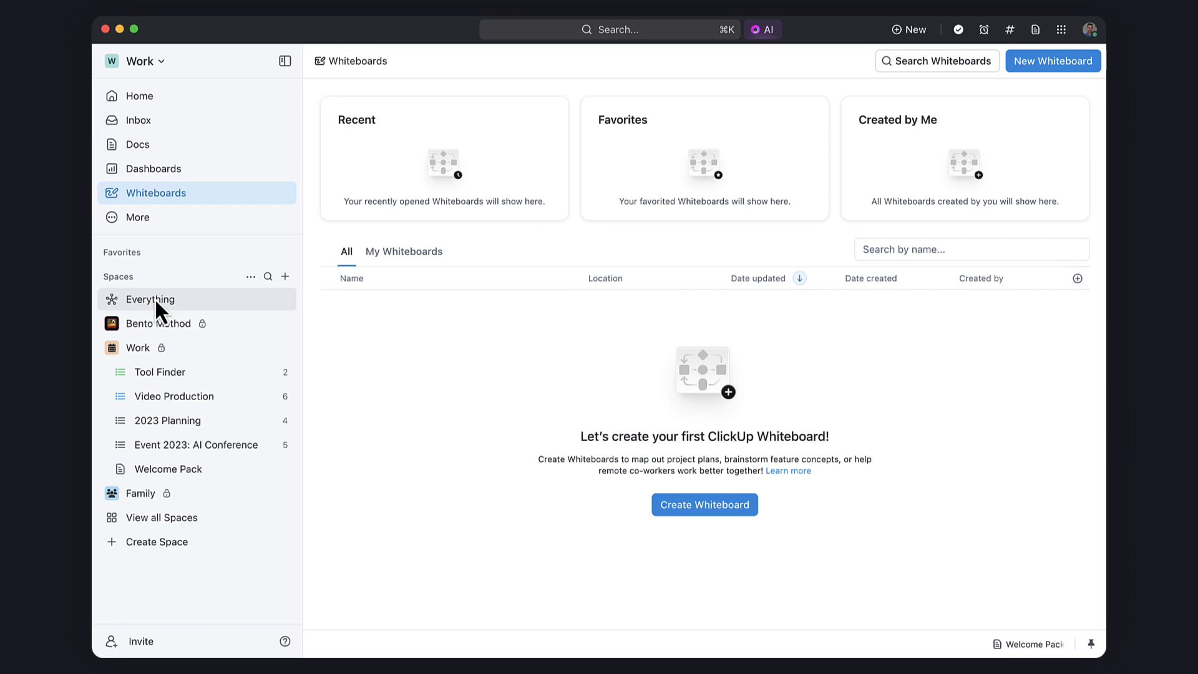
click(150, 299)
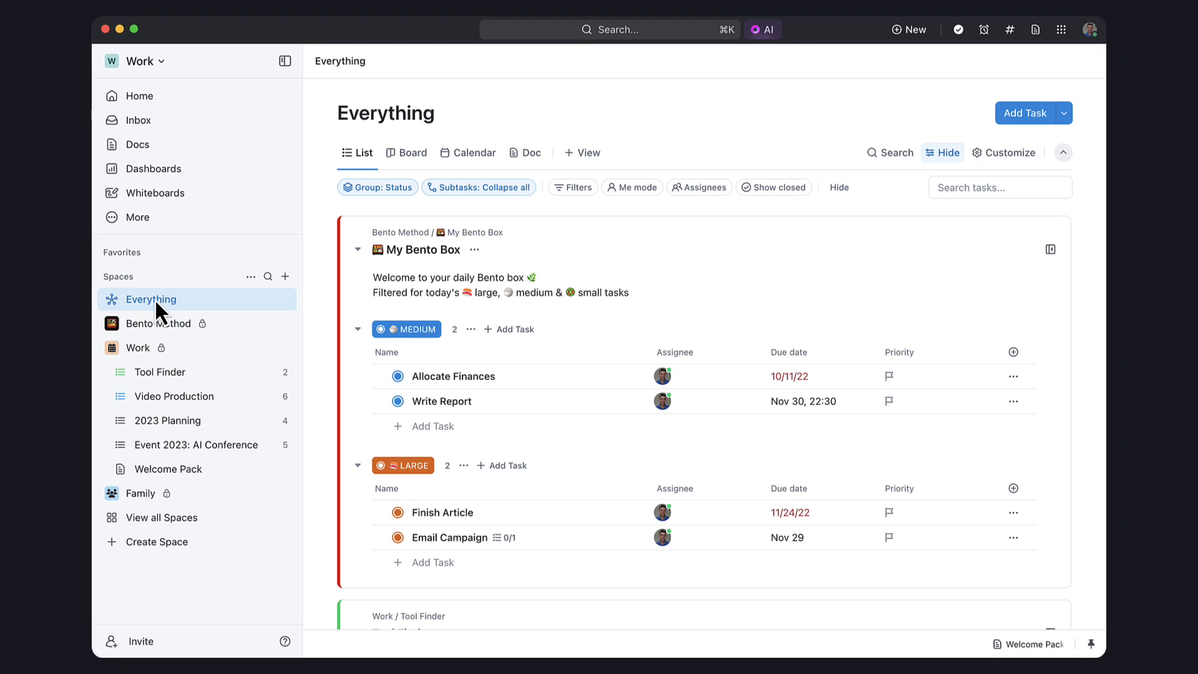
Step: Show the Work space's tasks on its Board view grouped by status
click(161, 517)
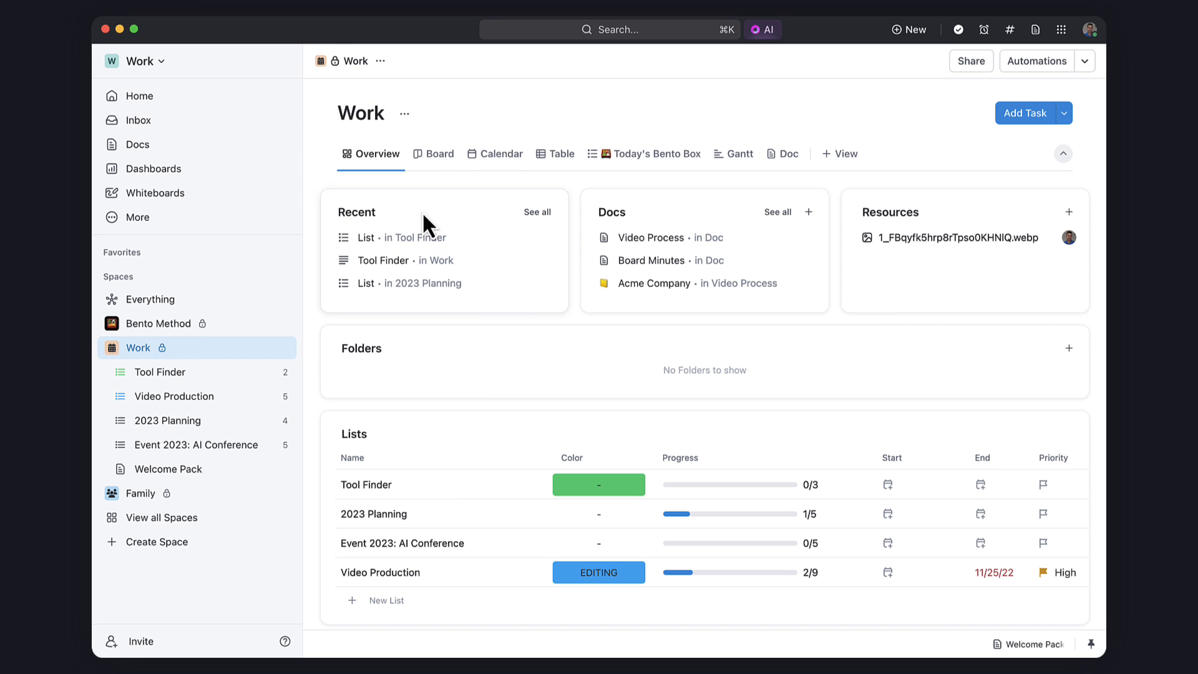
mouse_move(992, 267)
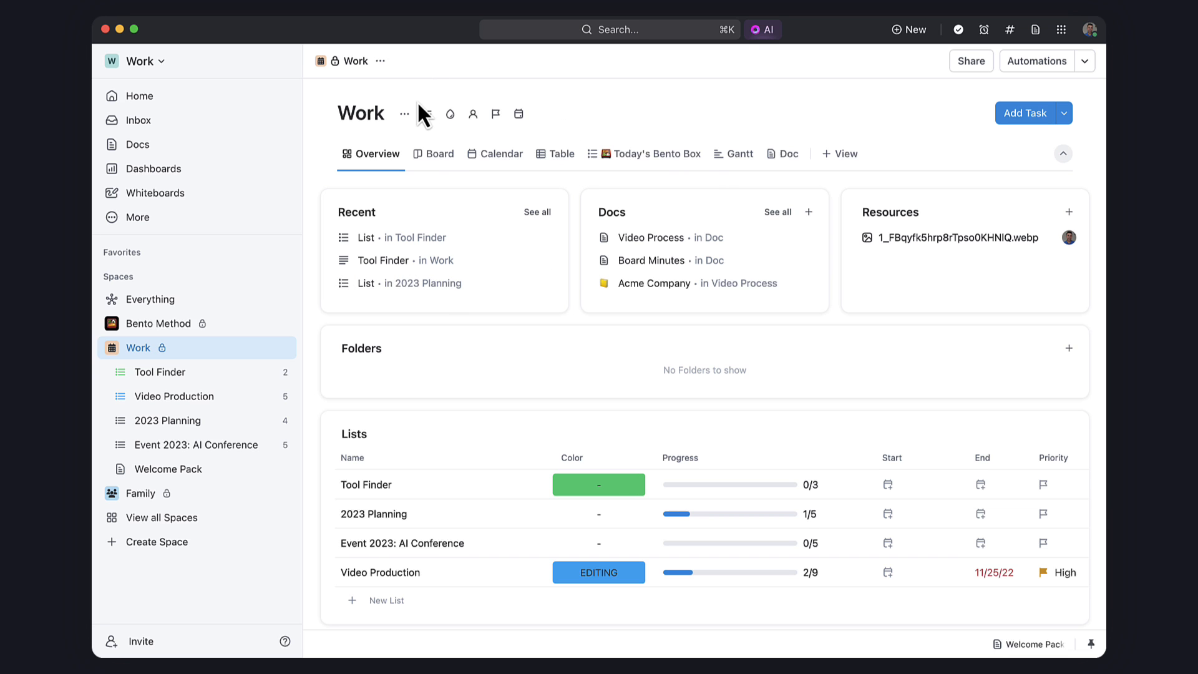
click(438, 153)
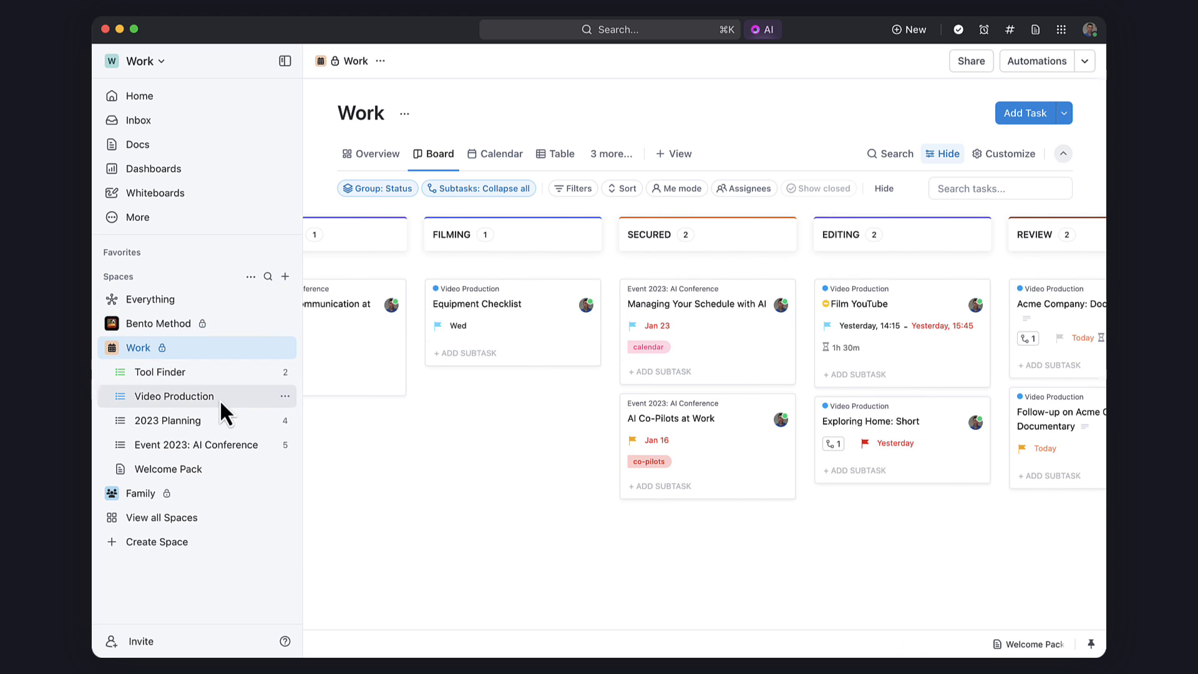
Step: Open the Exploring Home: Short task from Video Production and browse its more-actions menu
click(174, 396)
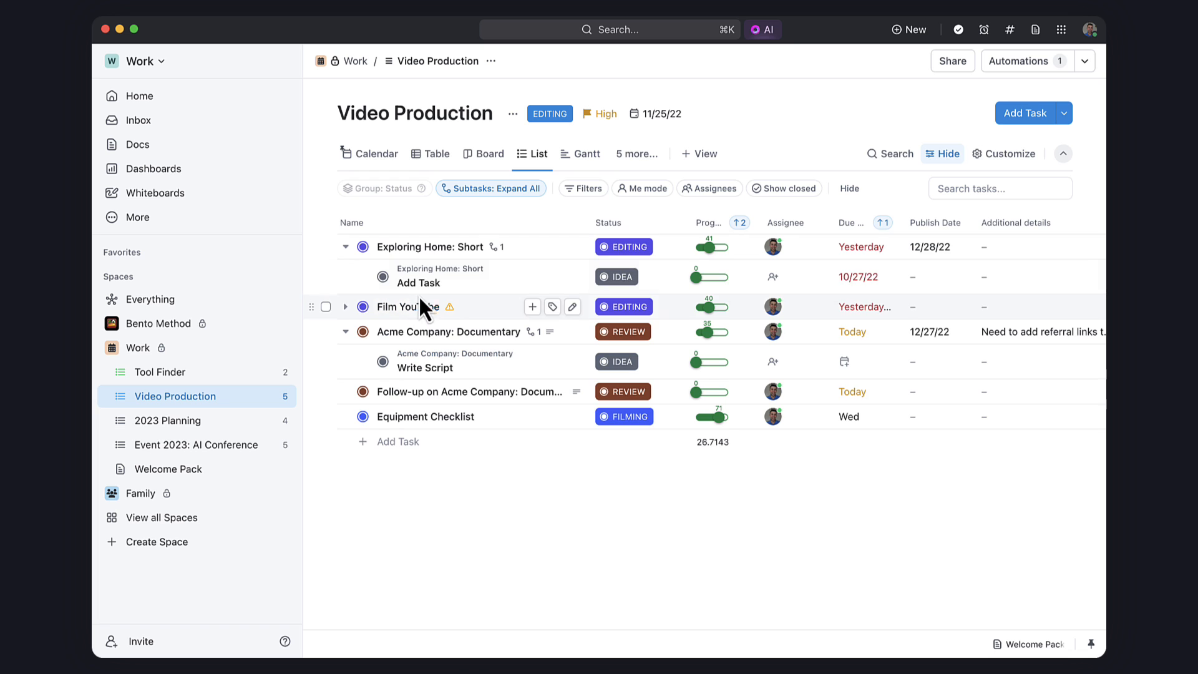
click(428, 245)
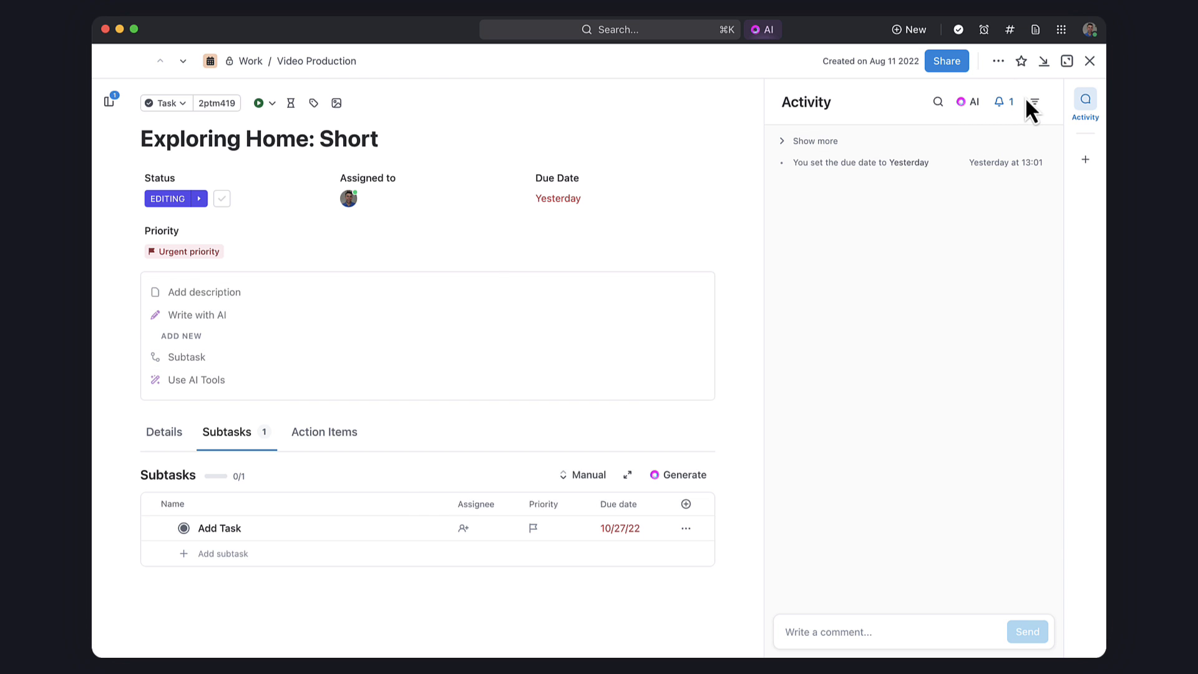
click(998, 62)
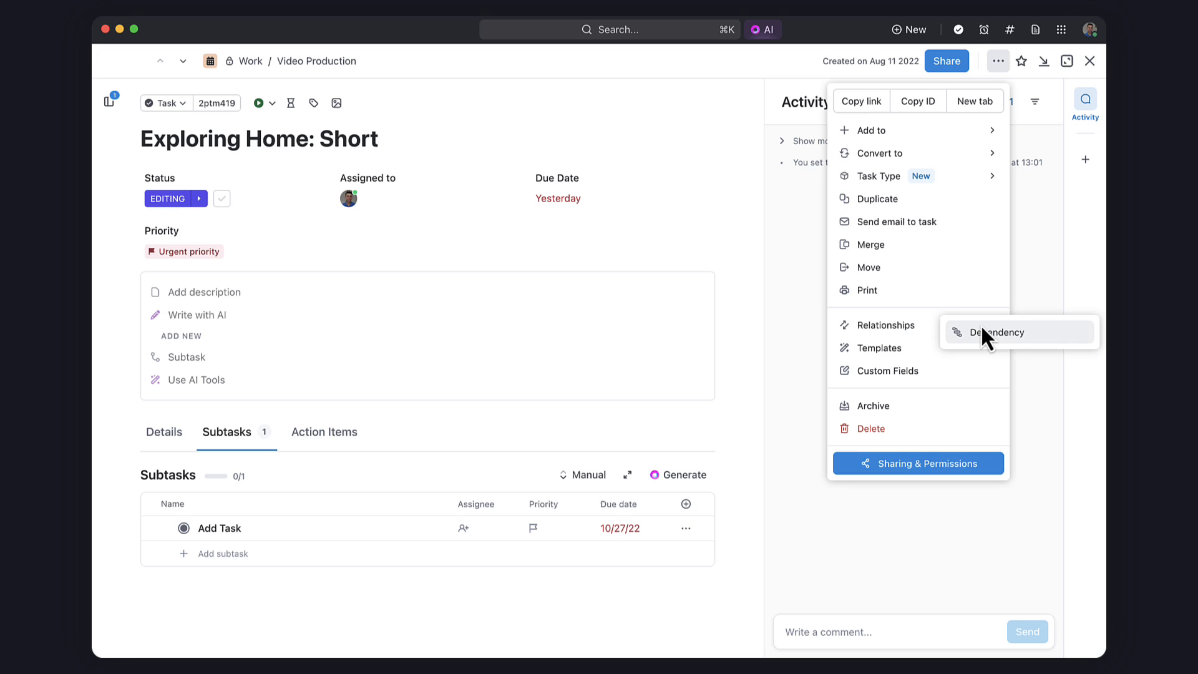
click(995, 332)
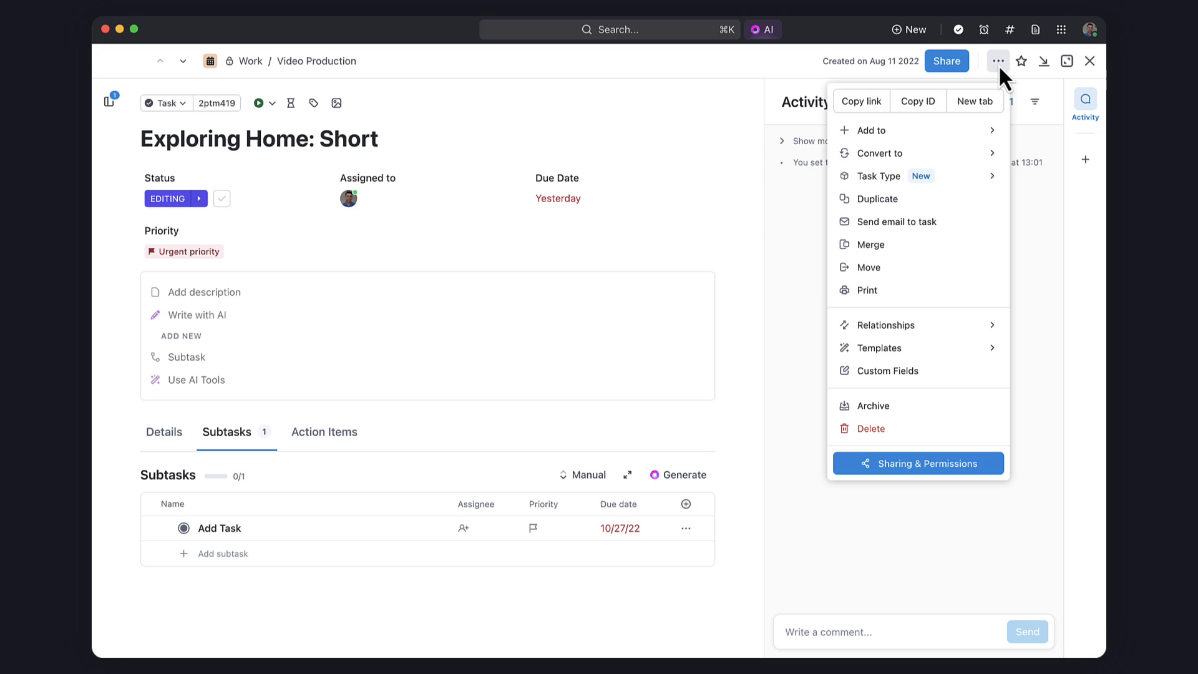
click(298, 149)
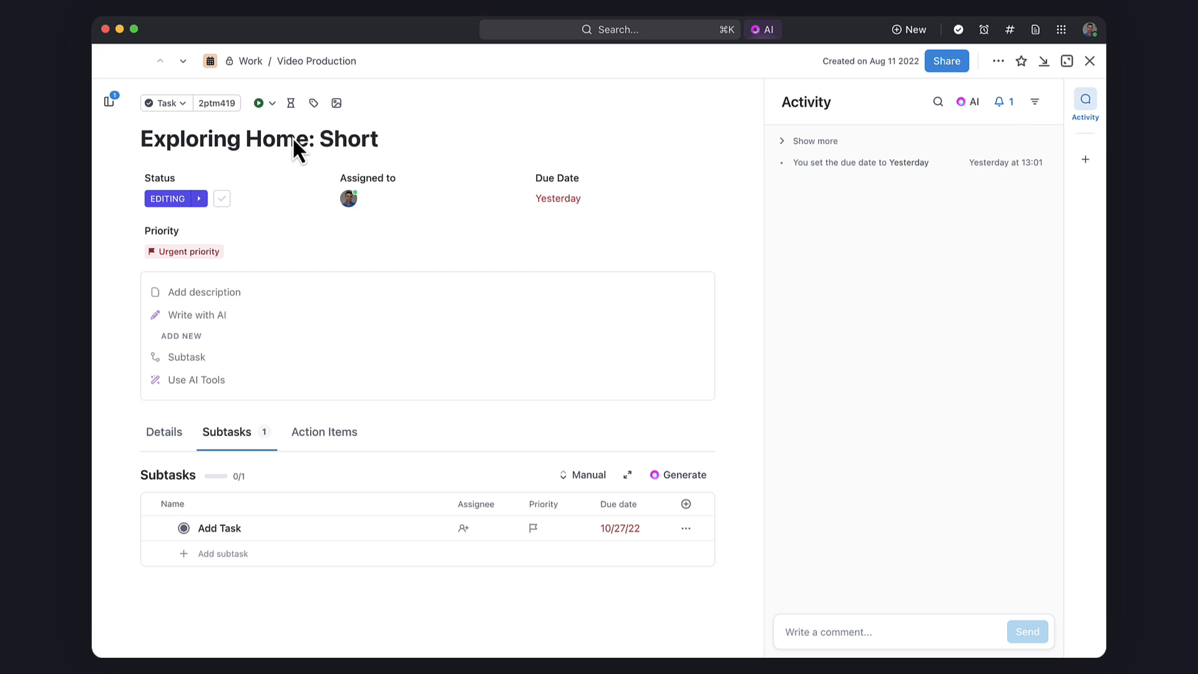
Step: Bring up the task's design AI tools and the write-with-AI form, then close back to Home
click(196, 379)
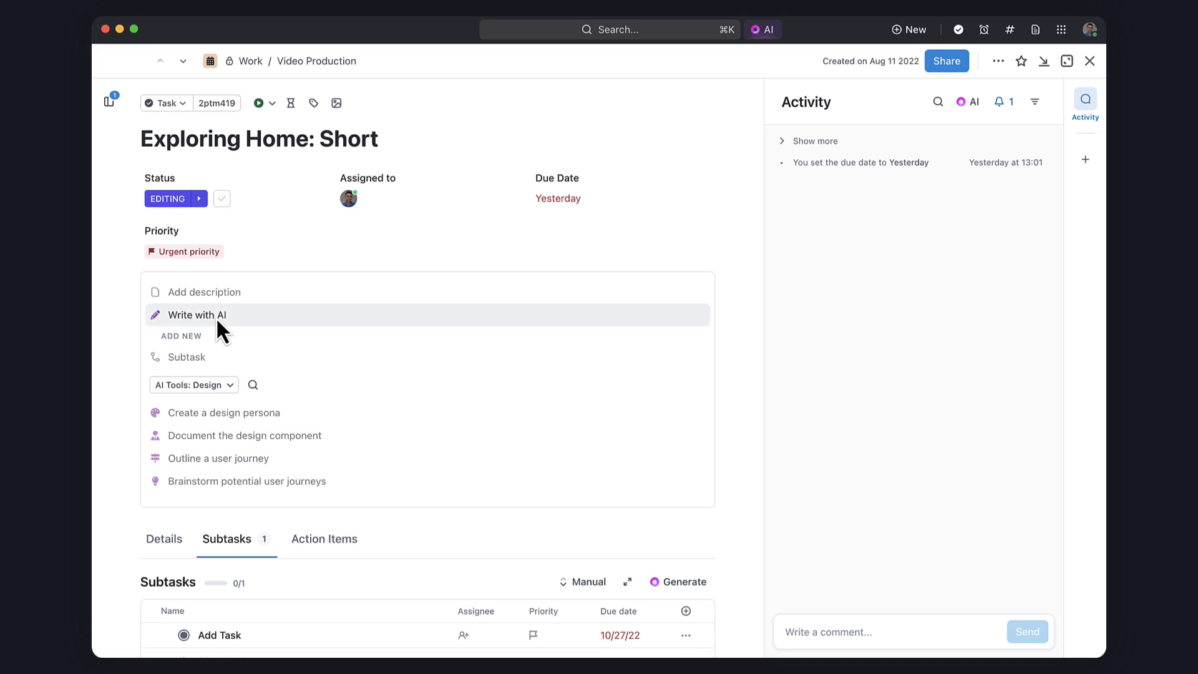
click(196, 314)
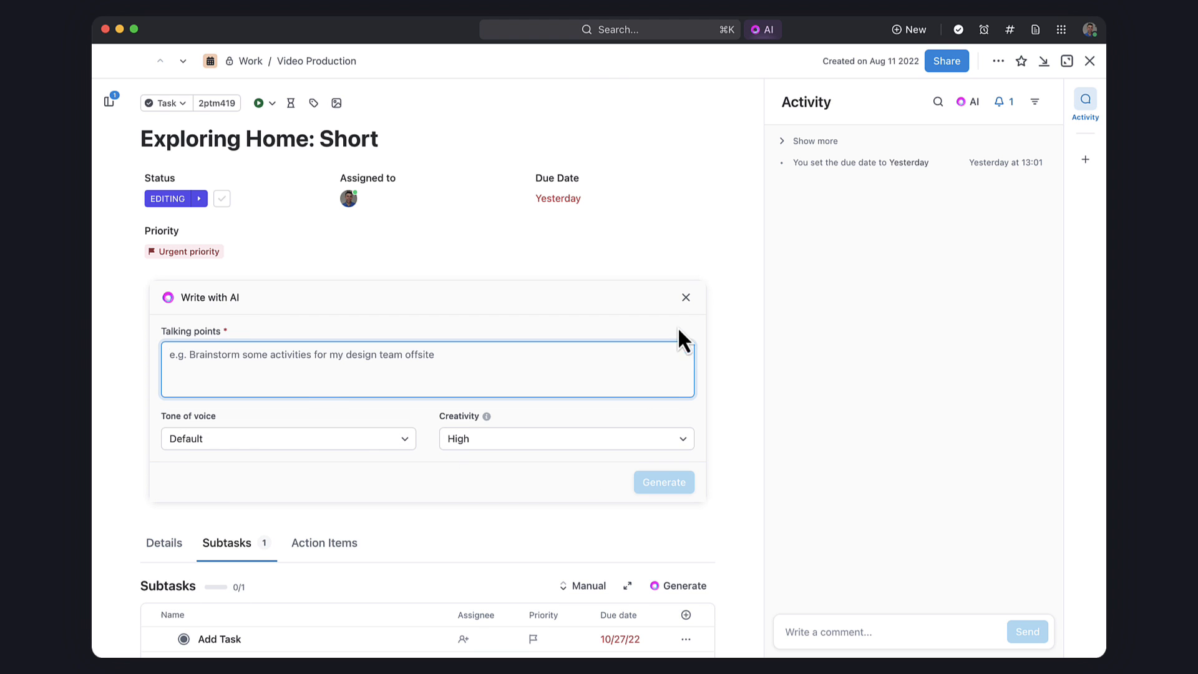
click(685, 297)
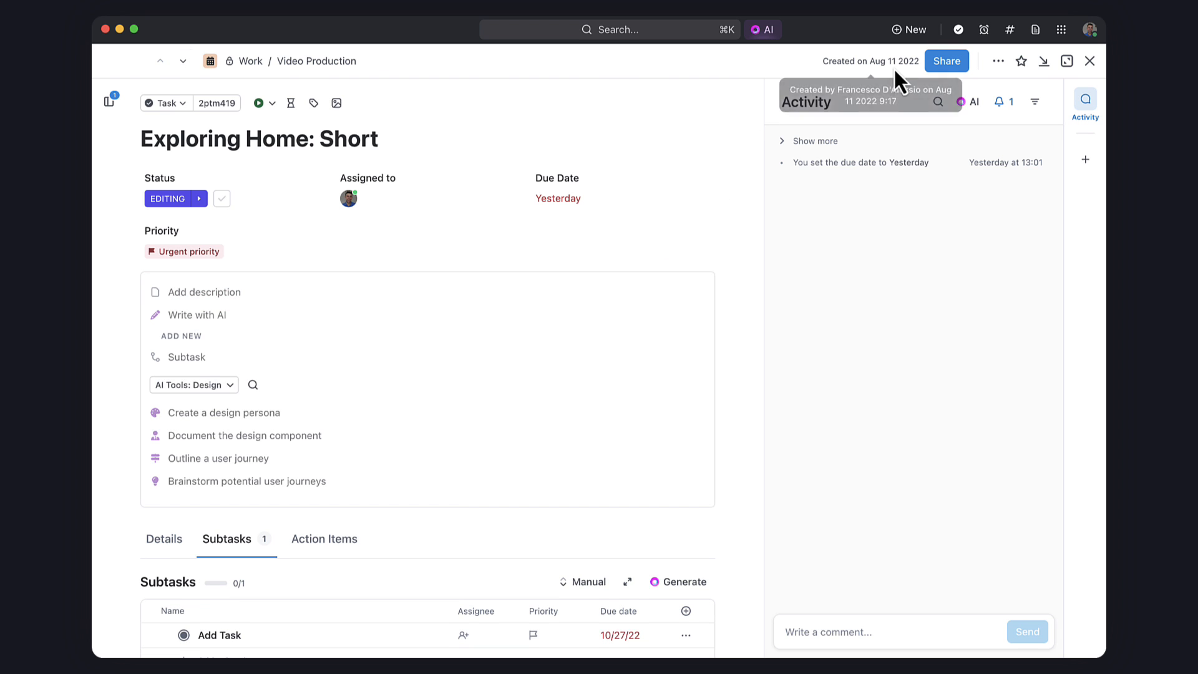
click(1091, 61)
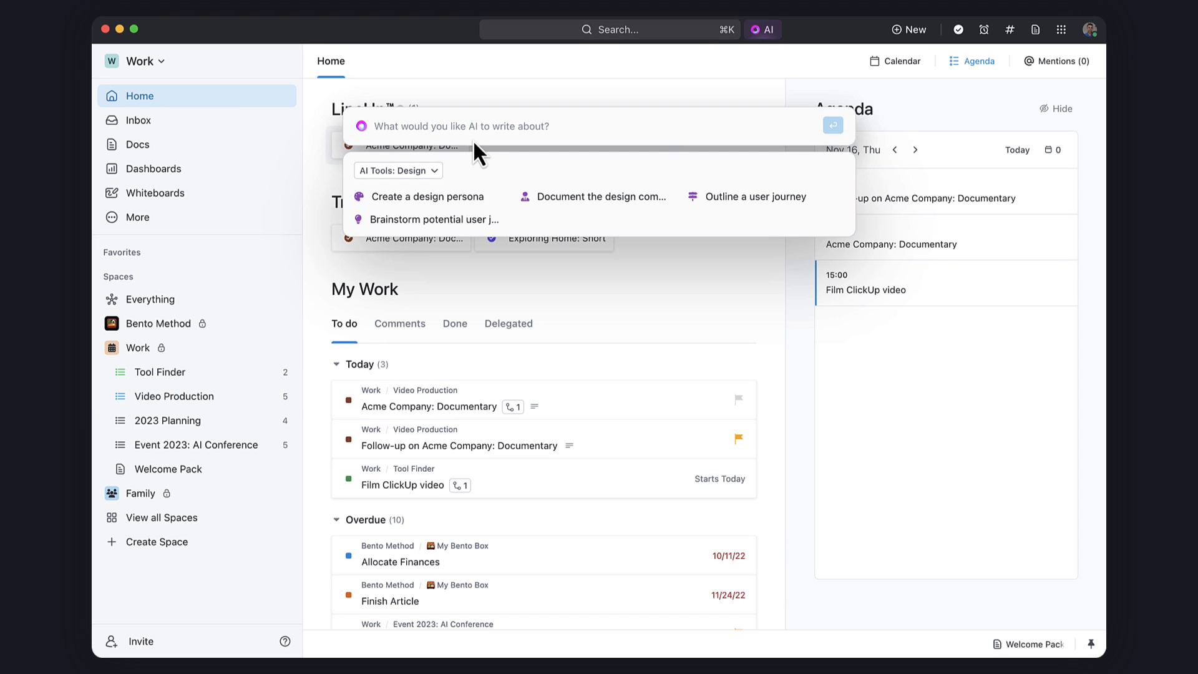
Step: Choose 'Brainstorm potential user journeys' from the AI Tools: Design prompts on Home
click(433, 220)
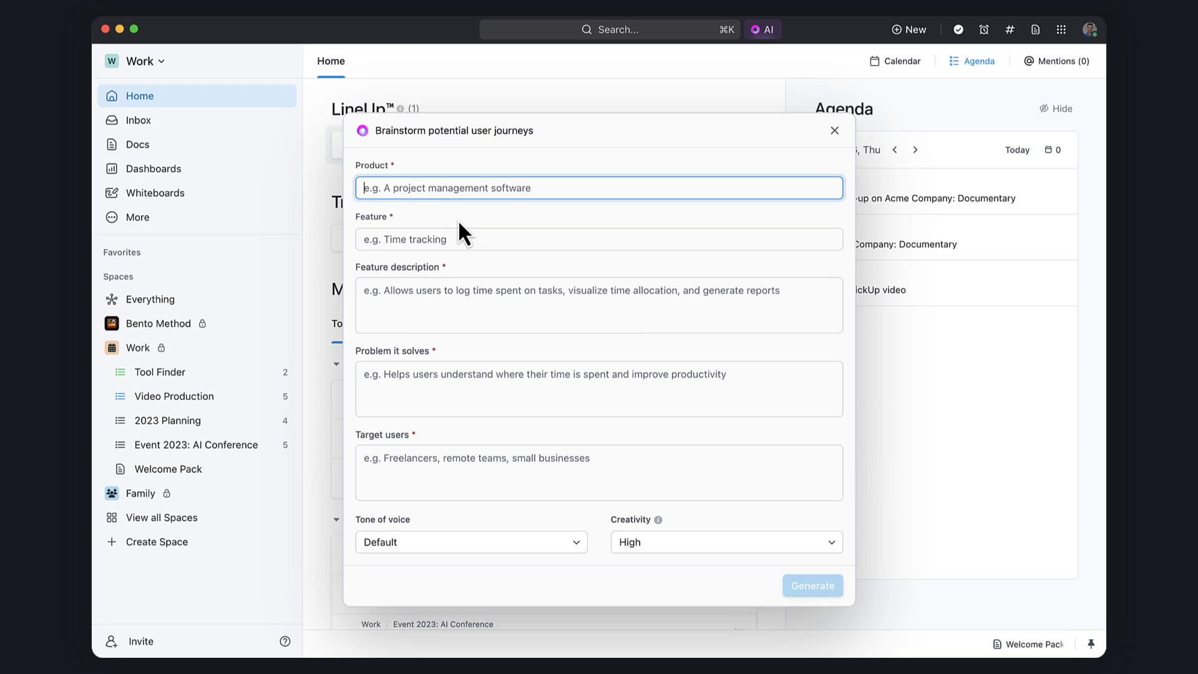